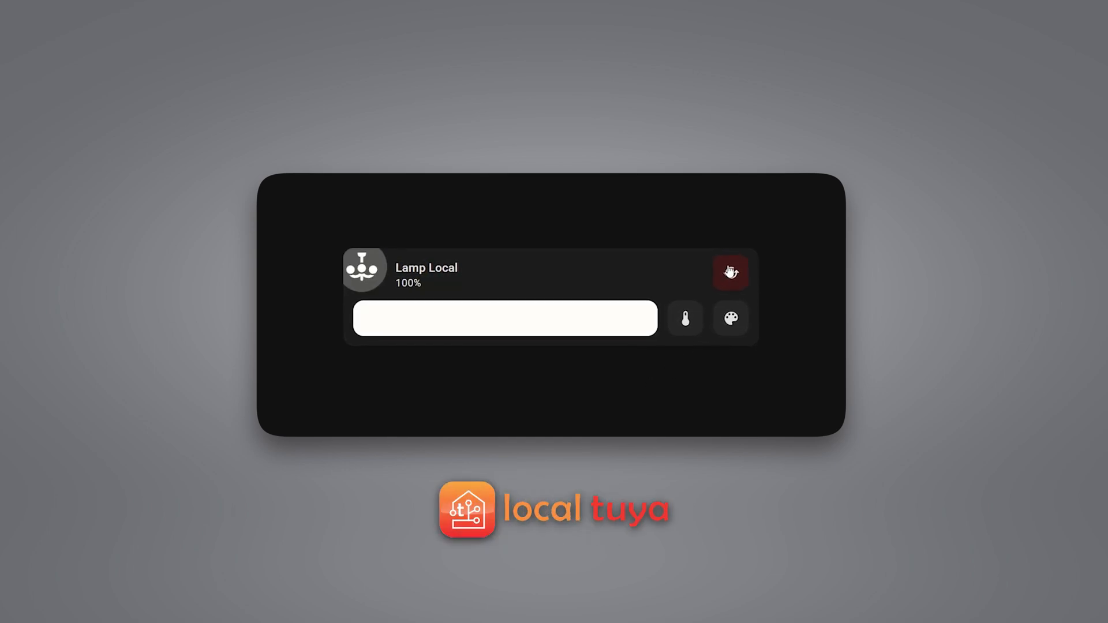
Go to the Settings page from the sidebar
left_click(729, 273)
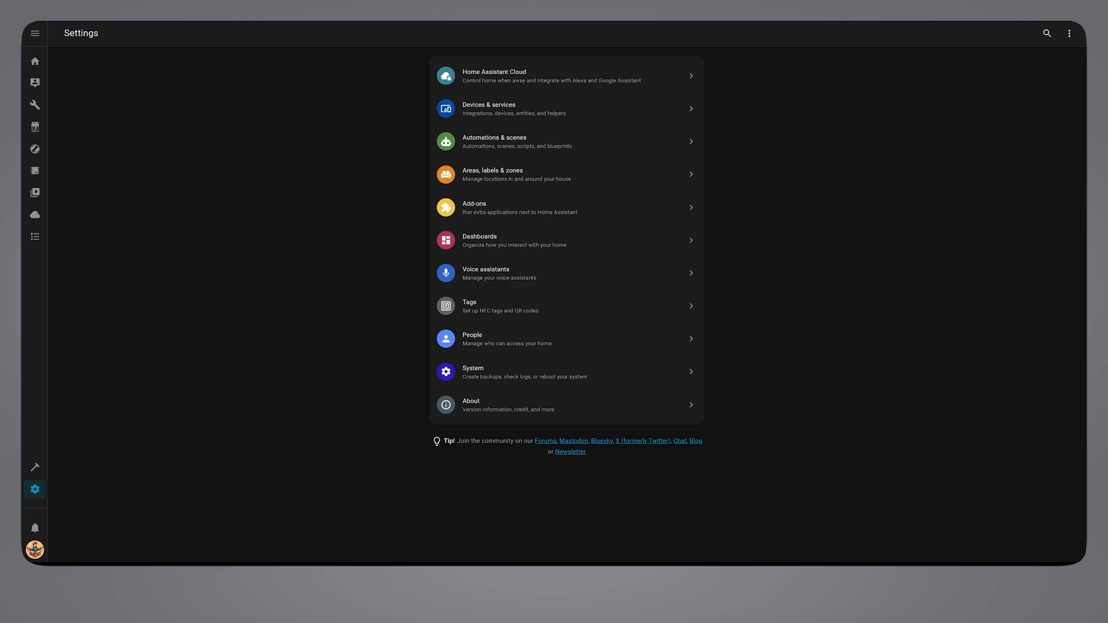
Start a new empty automation from Automations & scenes
left_click(494, 140)
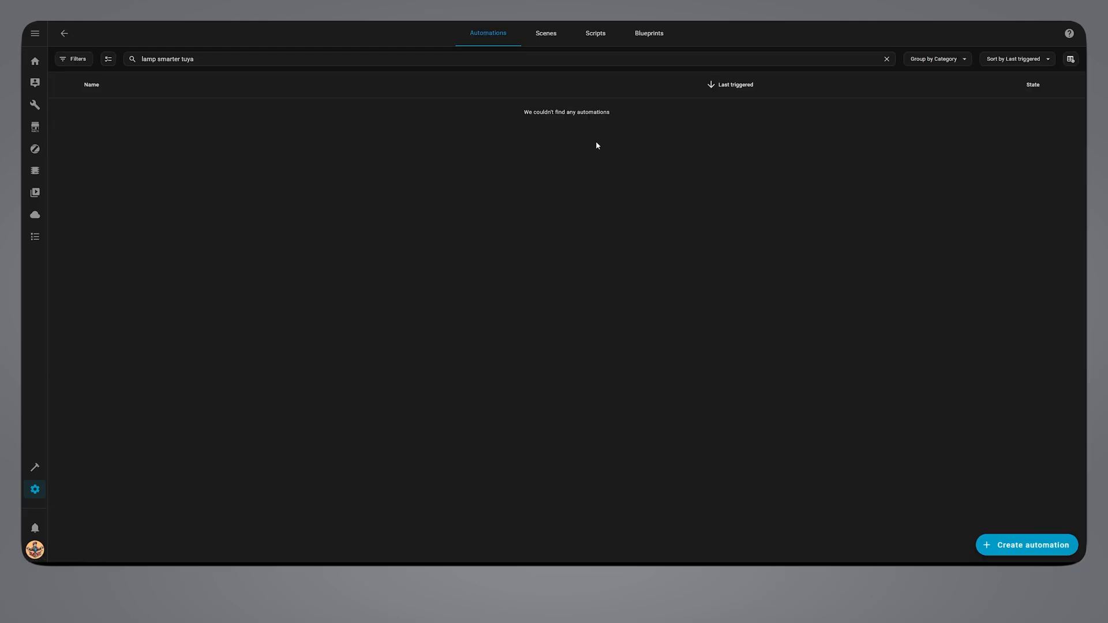
left_click(1025, 545)
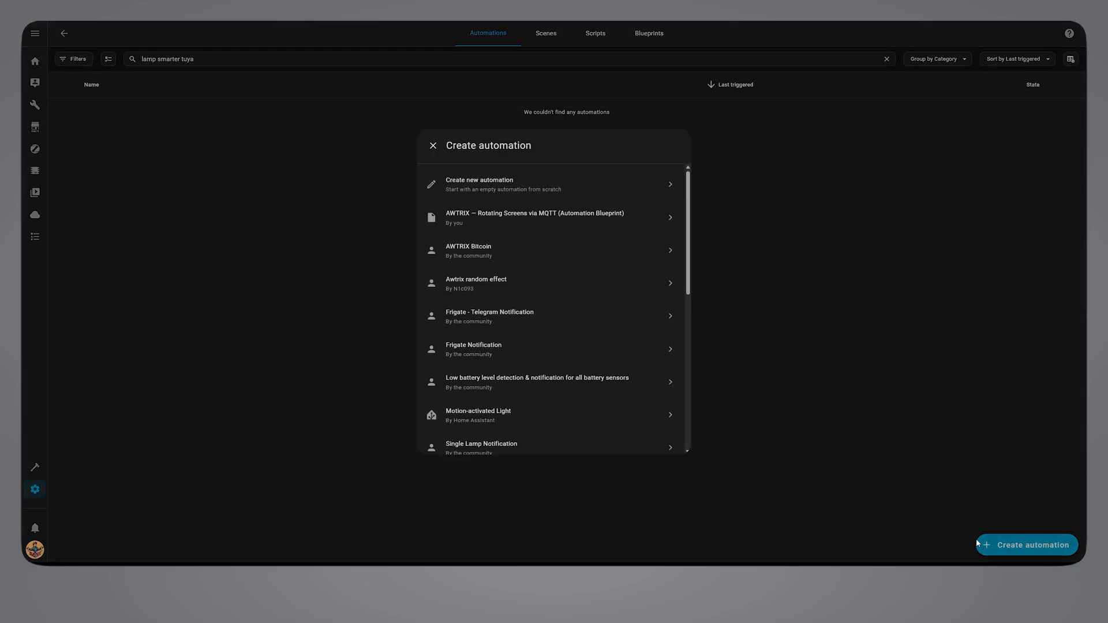
left_click(479, 183)
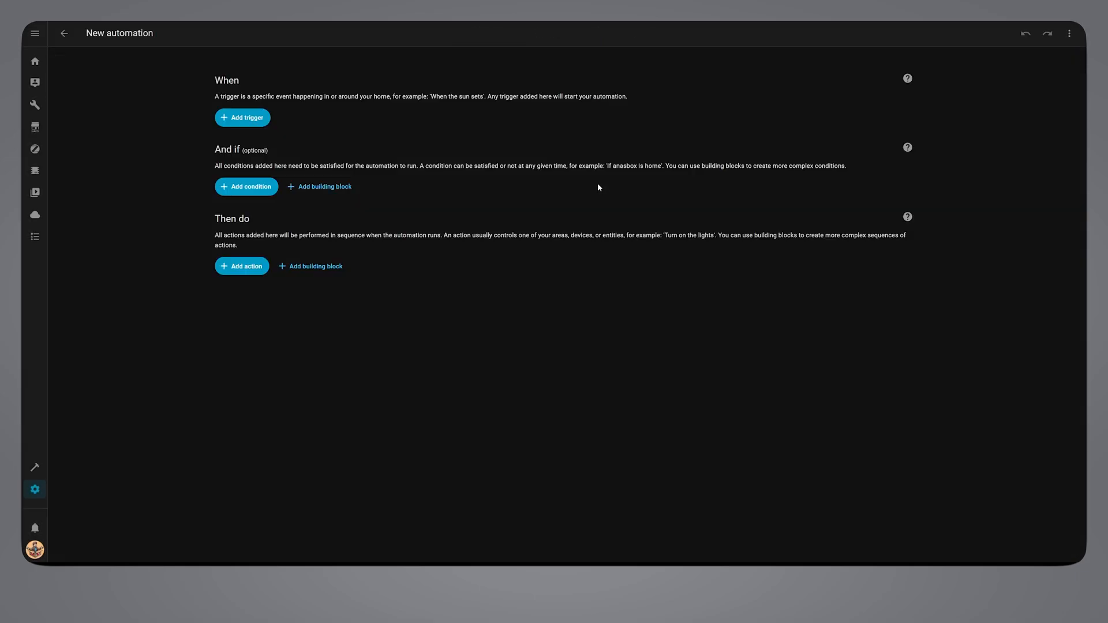
Add a device trigger on Switch 3 gang's "1_single" action
left_click(242, 117)
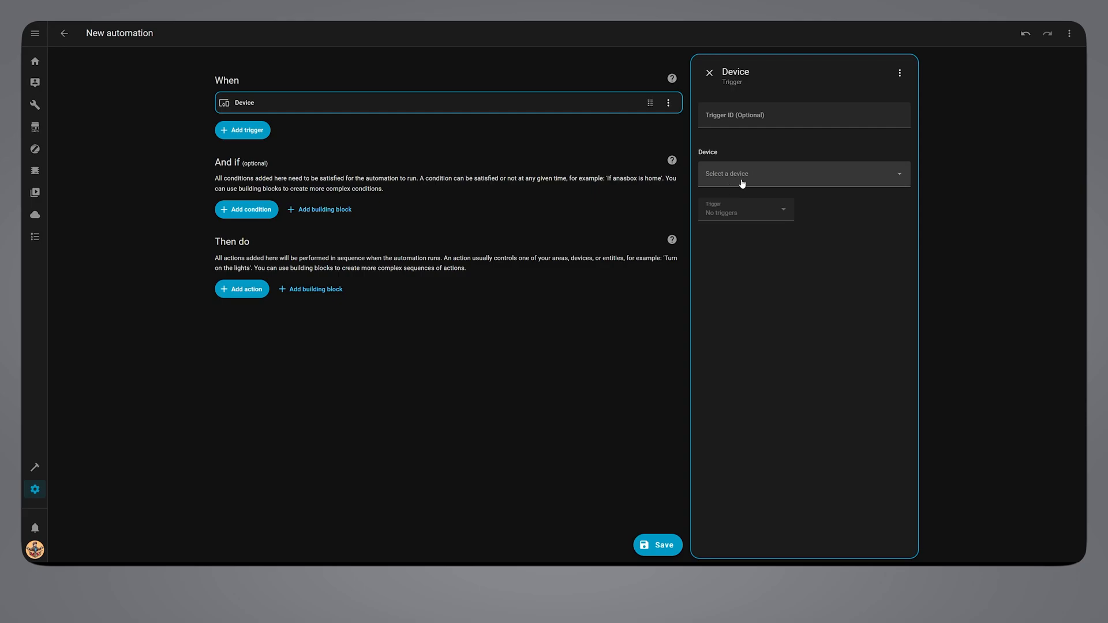
type("gan")
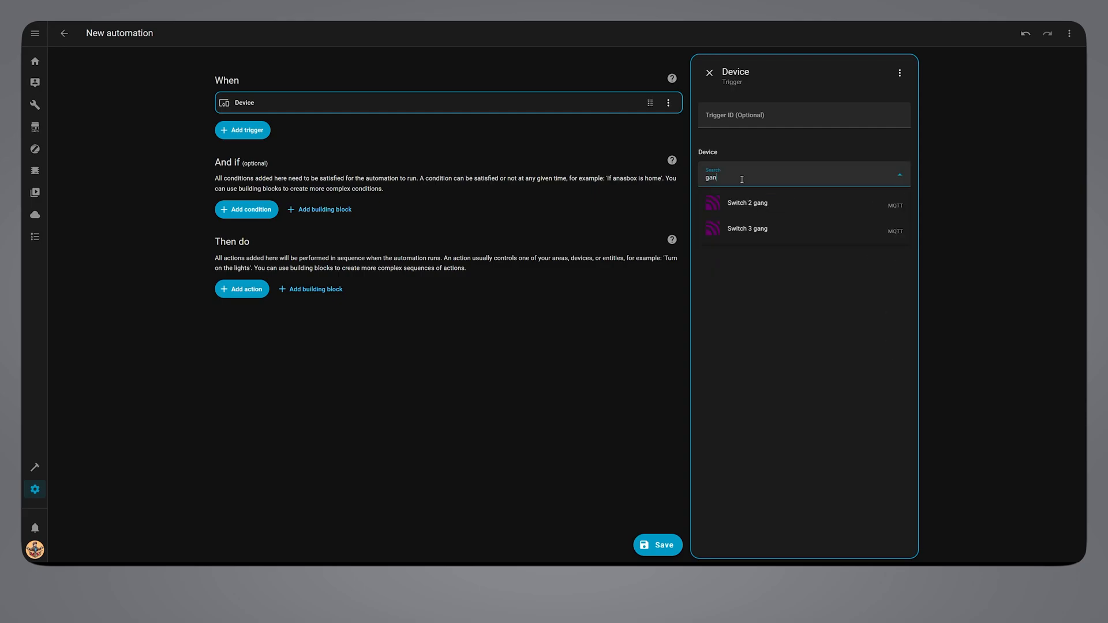
left_click(747, 229)
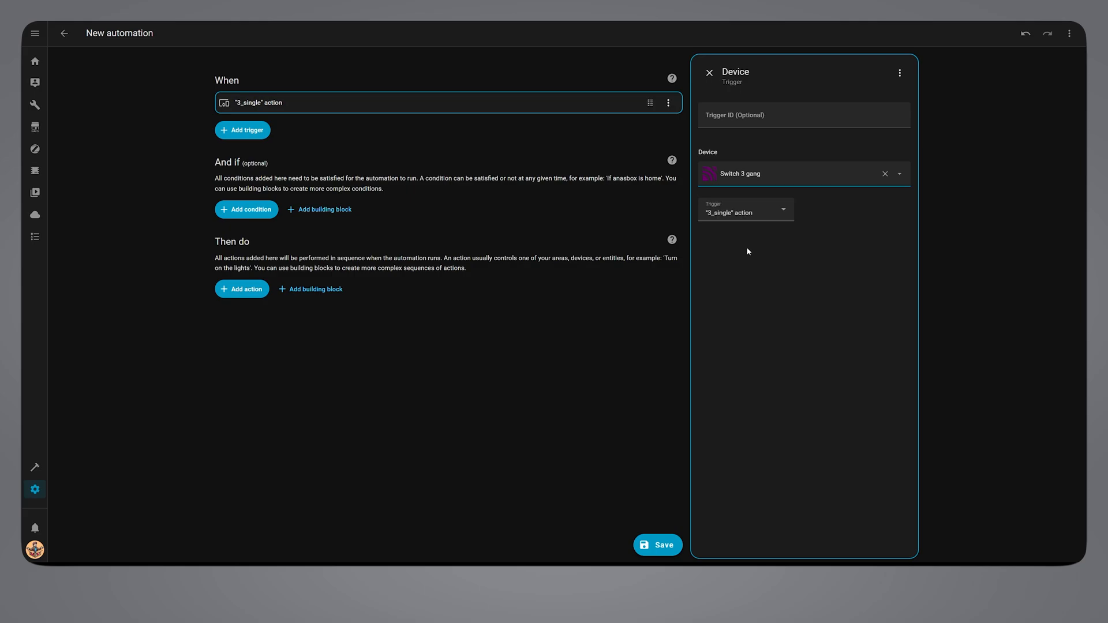
left_click(745, 208)
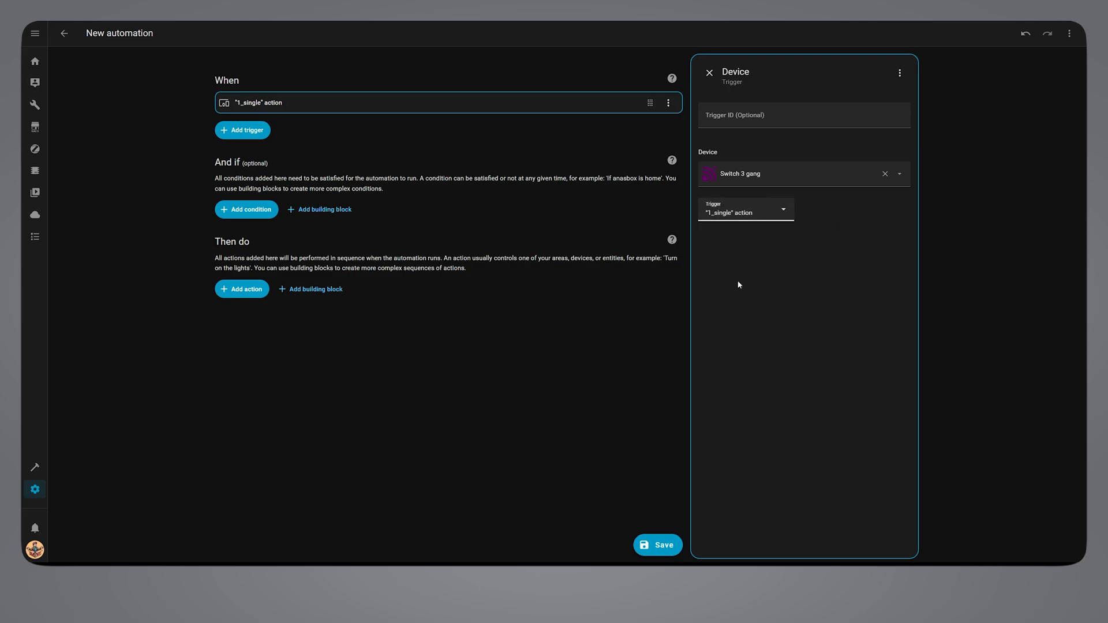
left_click(708, 71)
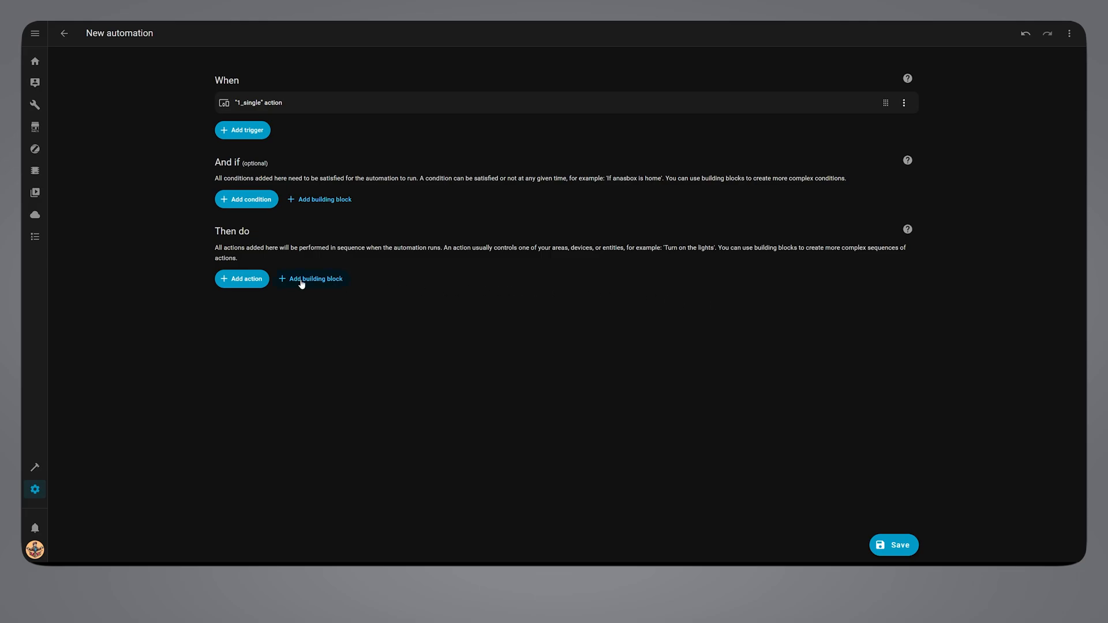
Add a Choose action whose Option 1 has a Not > State condition: Livingroom Lamp Local is Unavailable
left_click(241, 278)
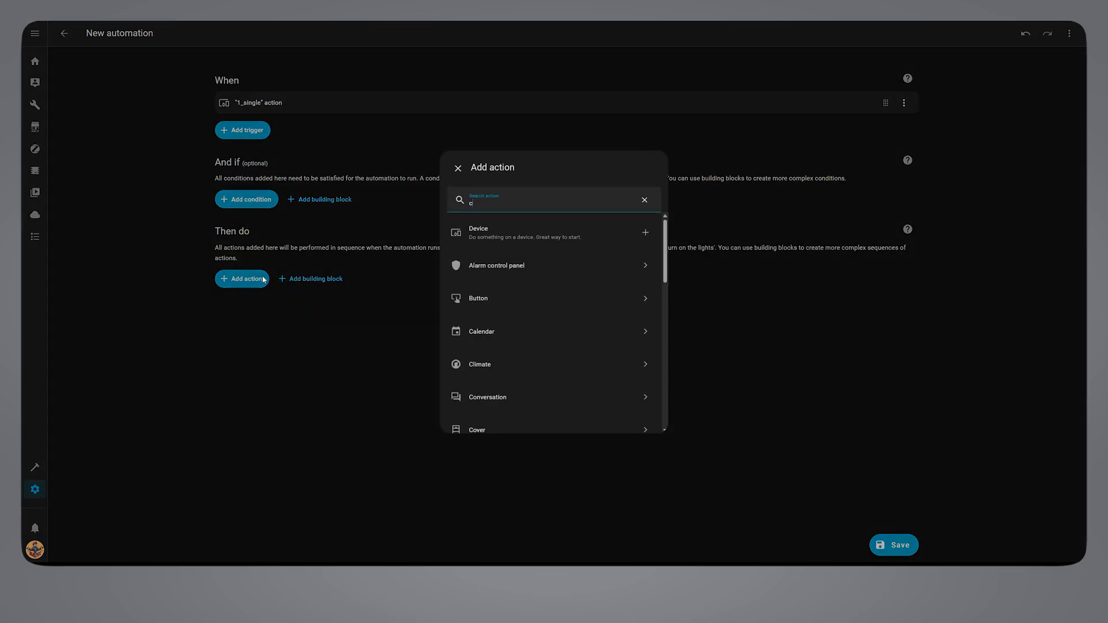
type("hoose")
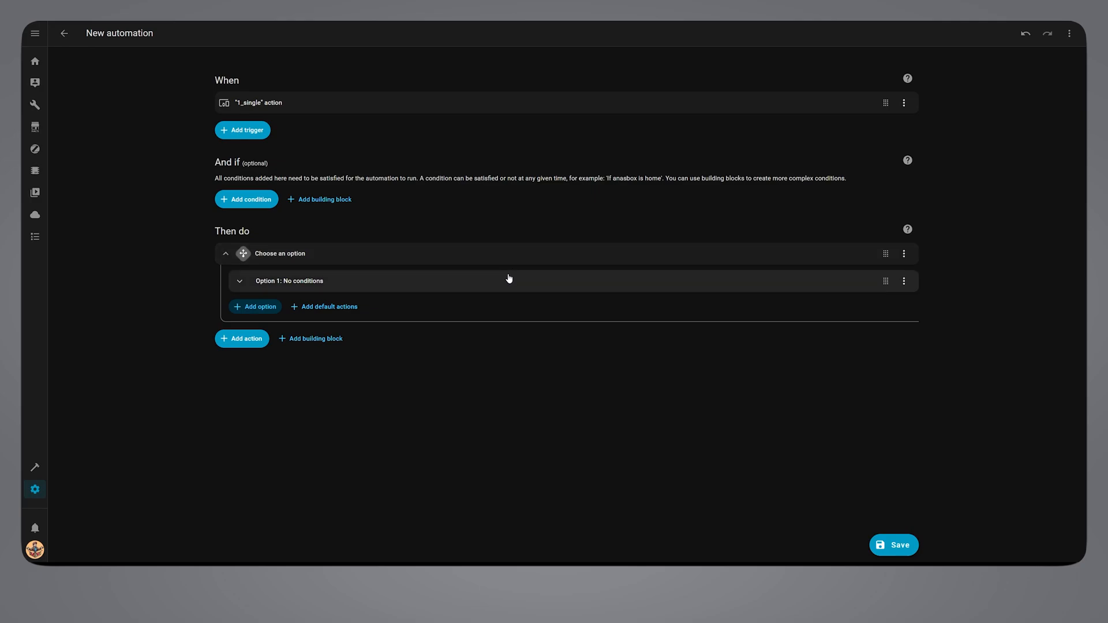
left_click(287, 280)
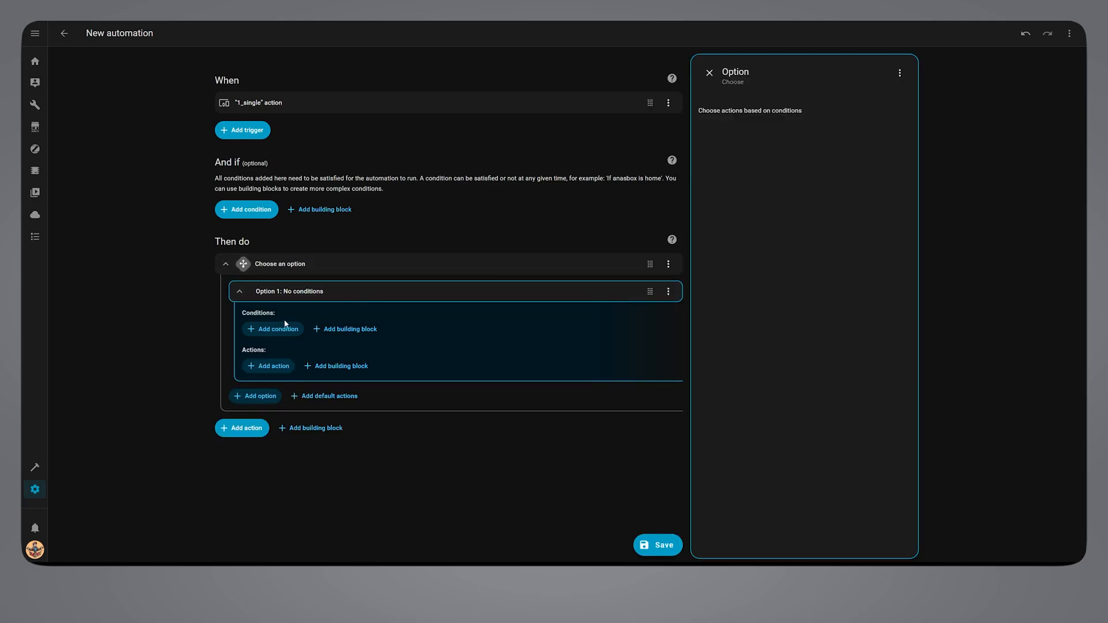
left_click(273, 329)
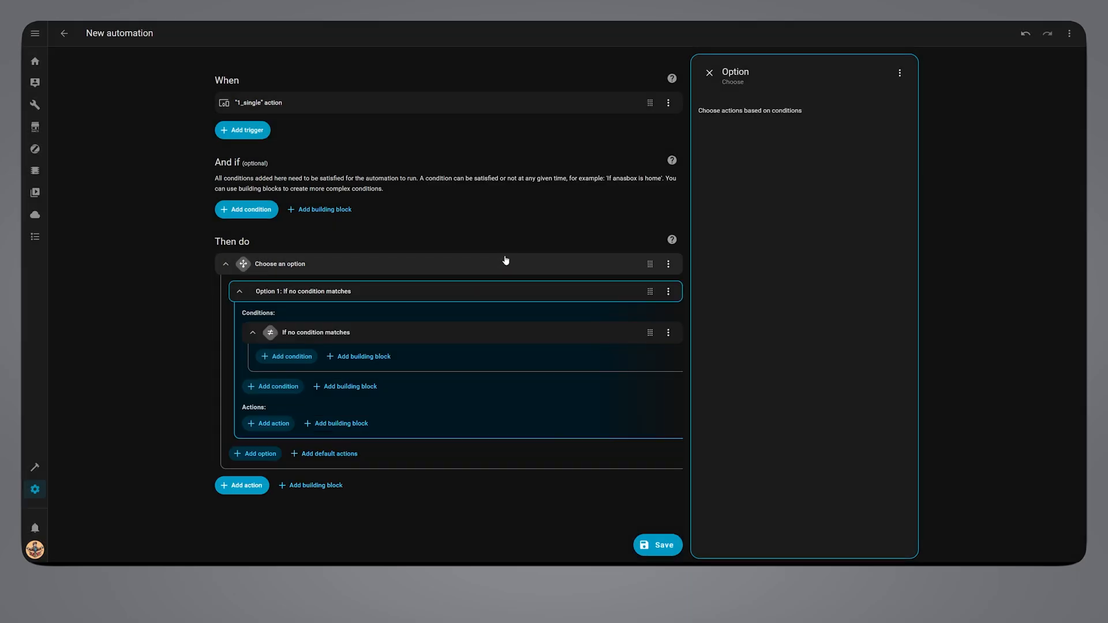
left_click(286, 356)
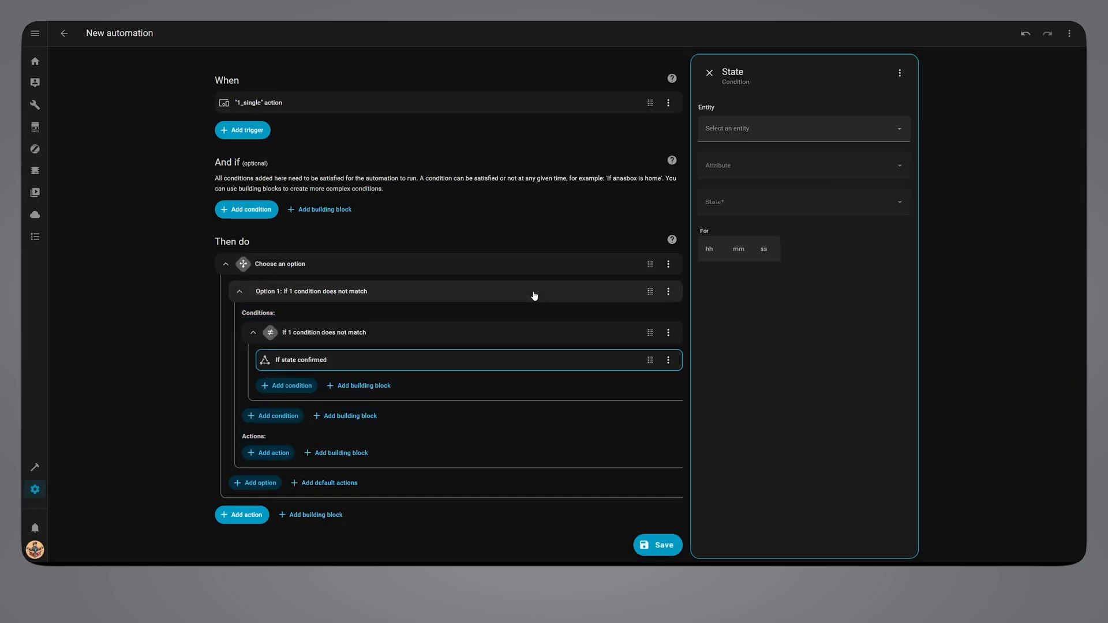
left_click(777, 128)
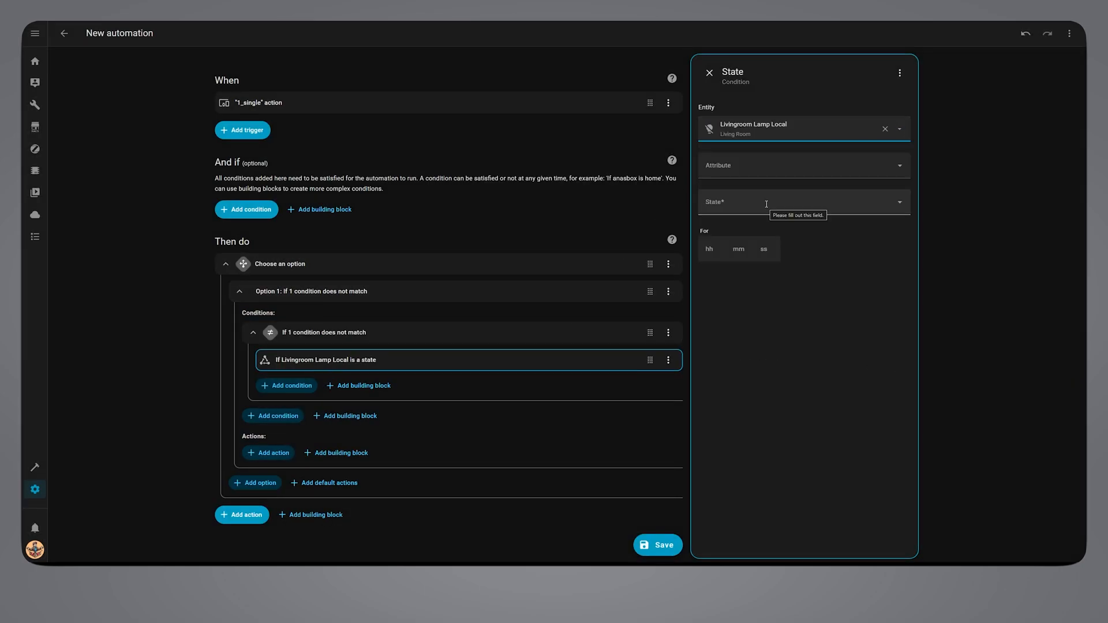
type("Unavailable")
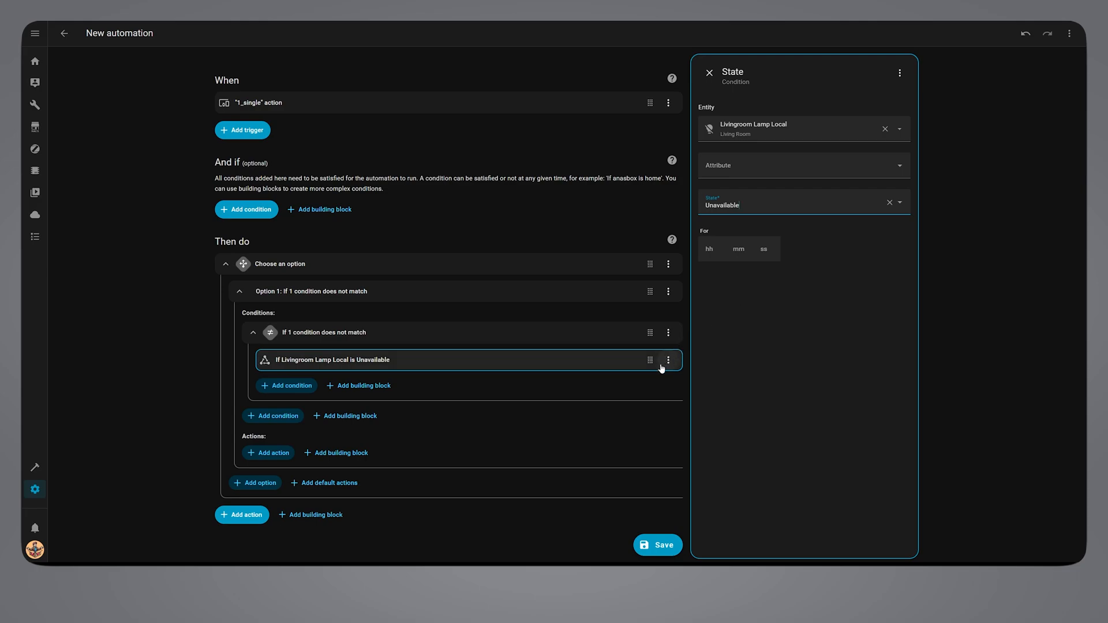
Duplicate that condition as a second state check for Unknown
left_click(668, 360)
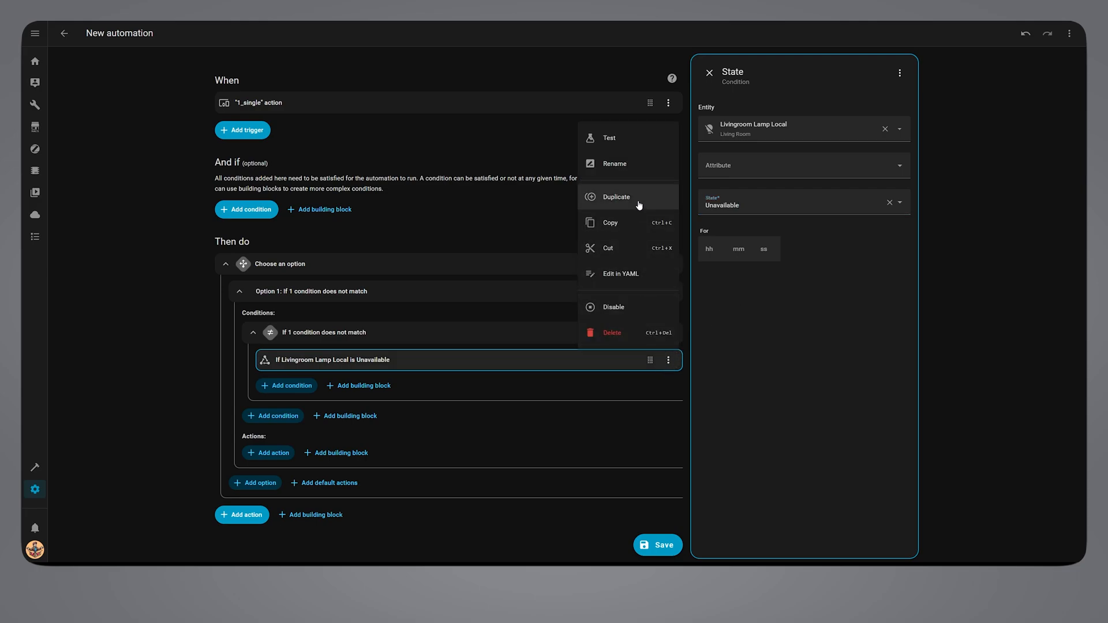
left_click(616, 196)
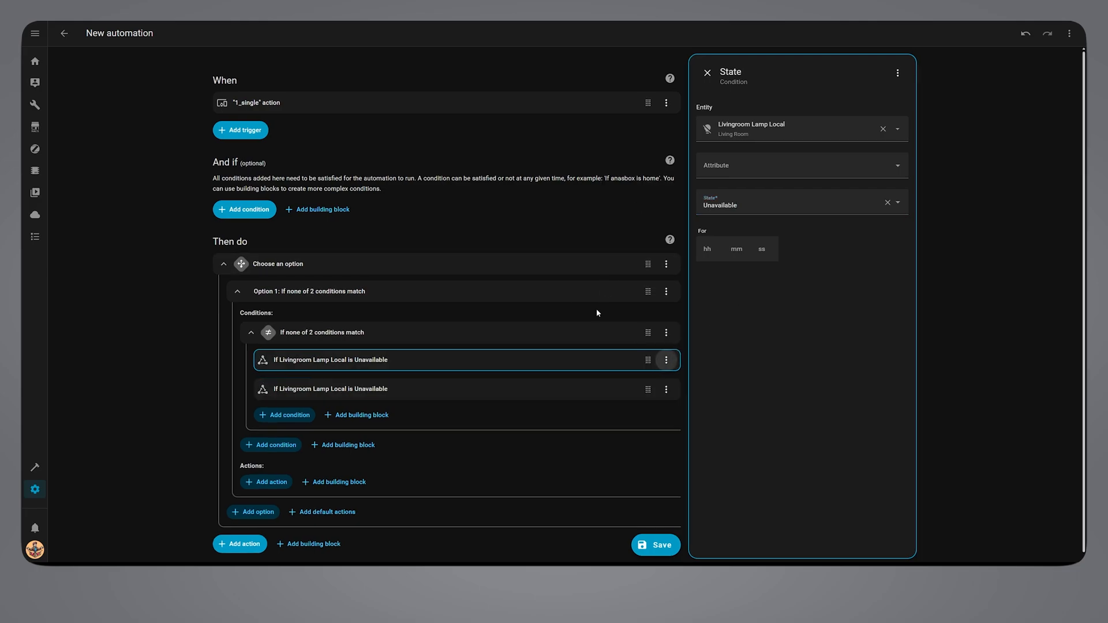
left_click(467, 389)
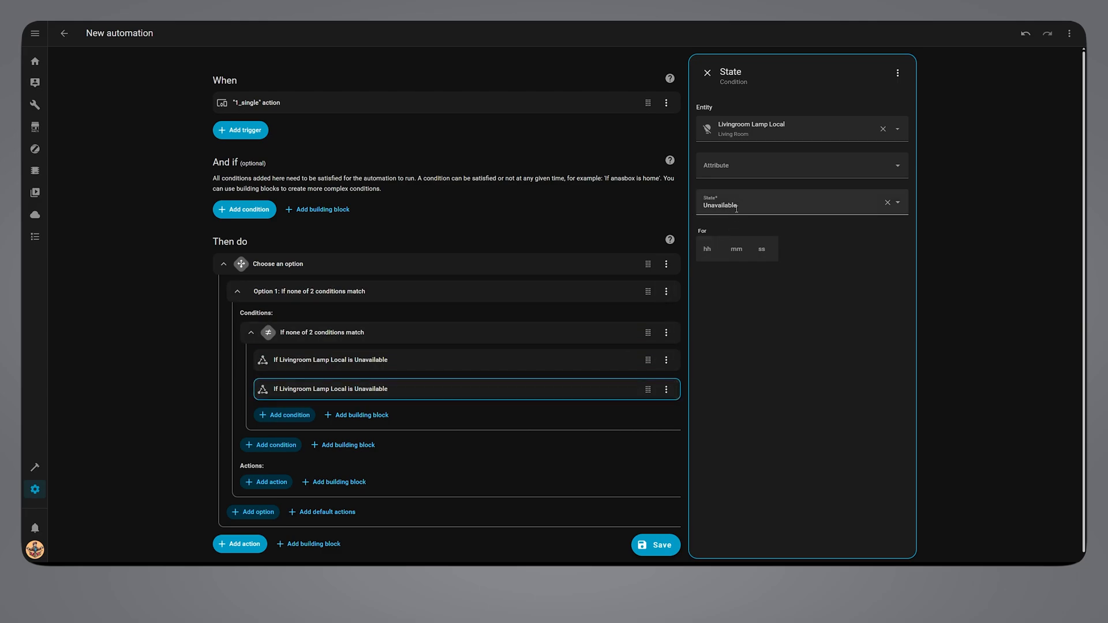
type("Unknown")
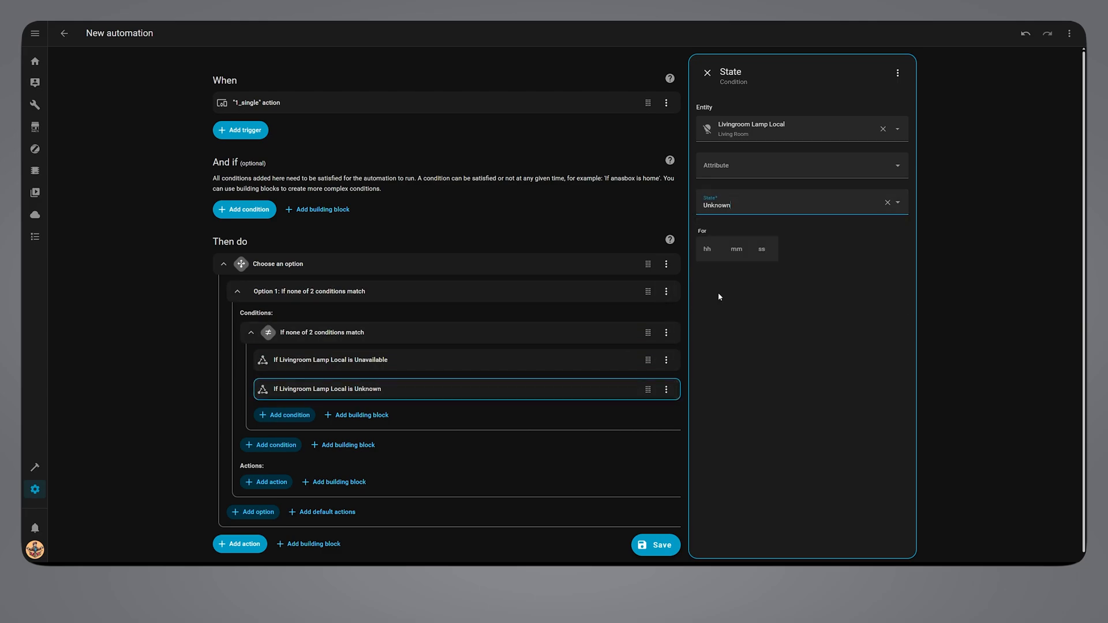
left_click(706, 73)
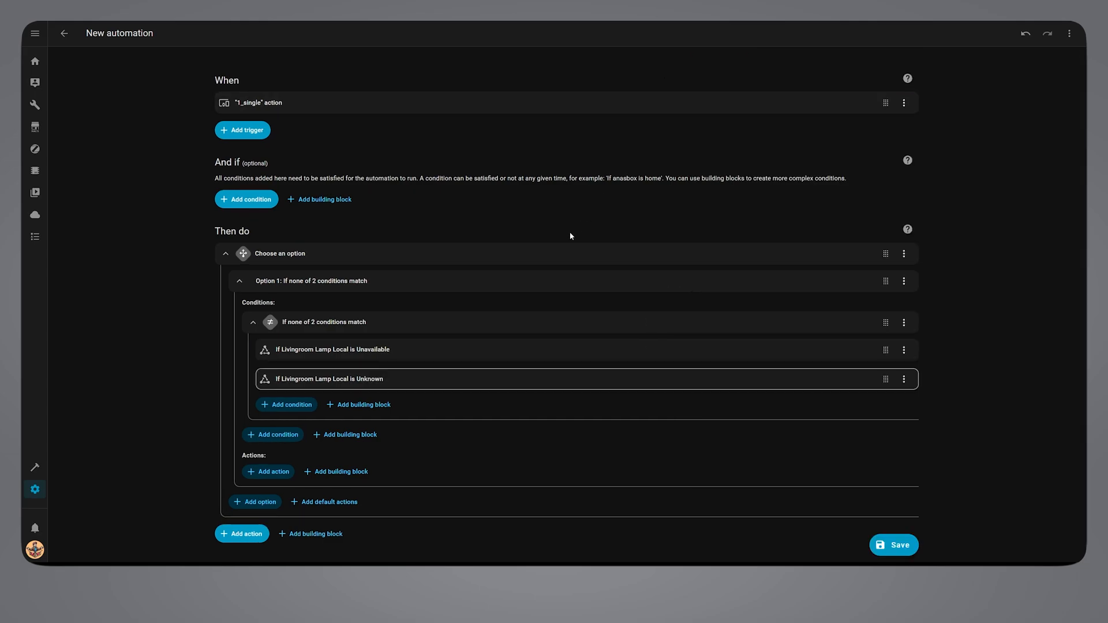
Add a Light Toggle action to Option 1
left_click(269, 471)
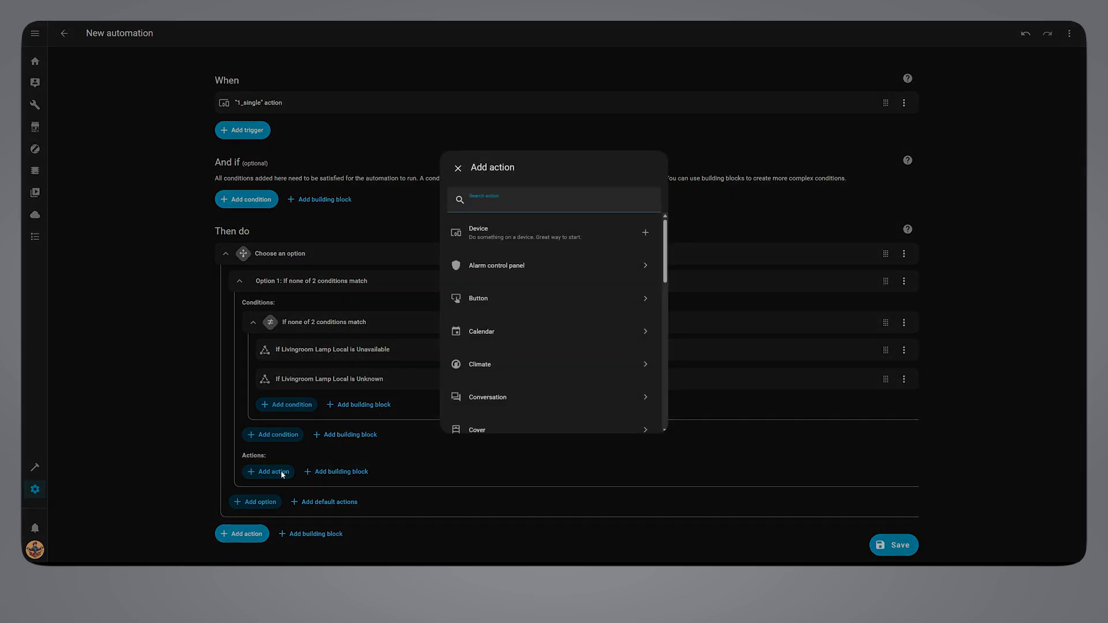
type("light")
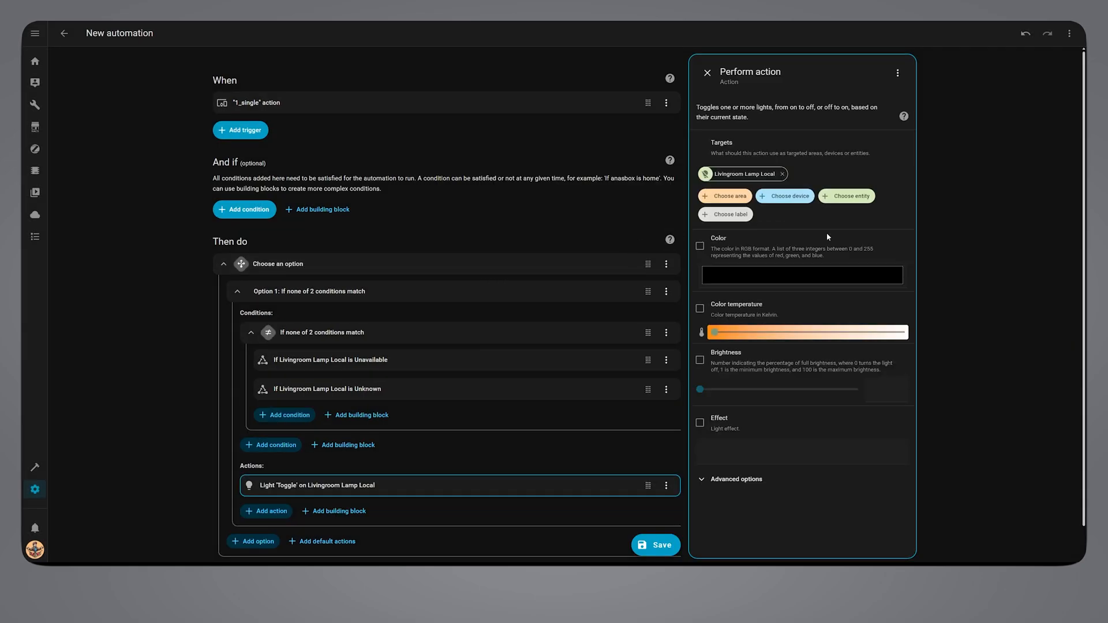
left_click(707, 71)
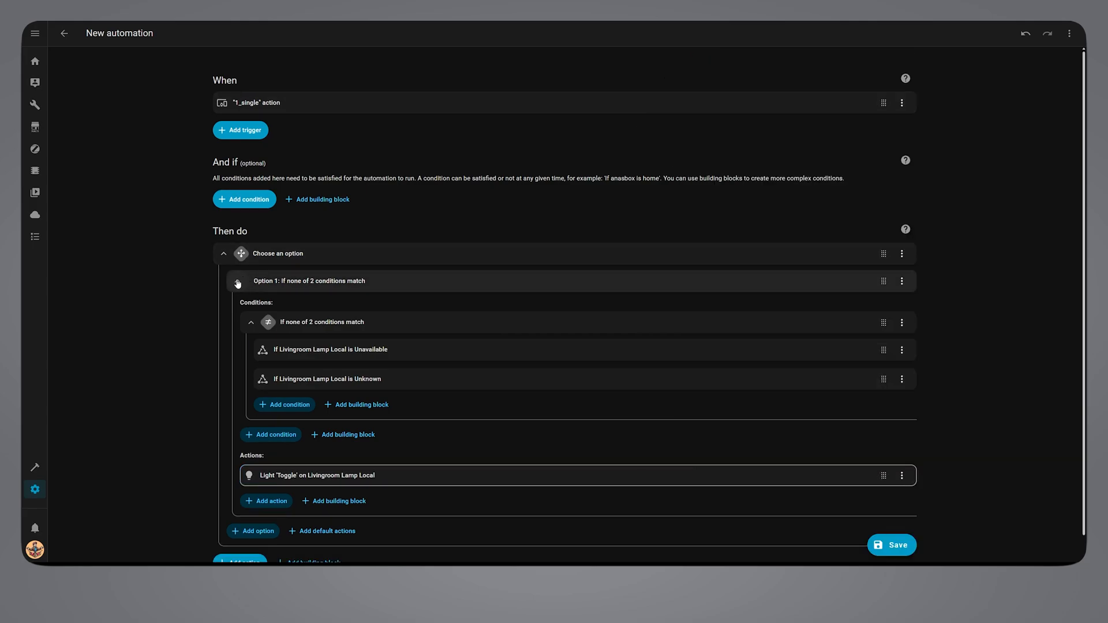
Duplicate Option 1 and retarget its condition and toggle action to livingroom lamp cloud
left_click(238, 281)
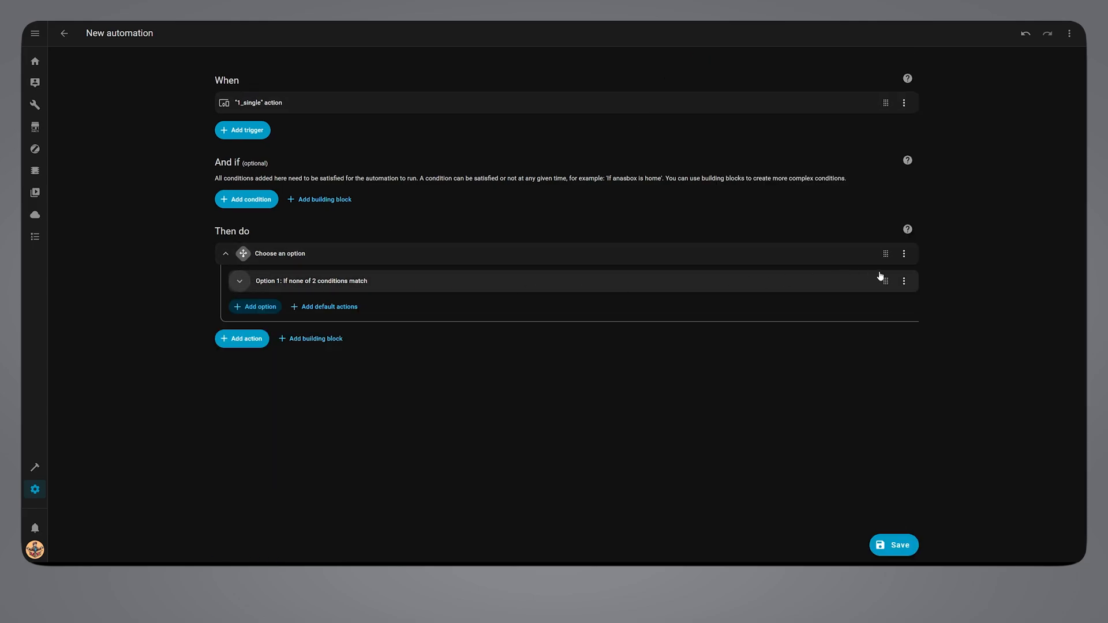
left_click(903, 280)
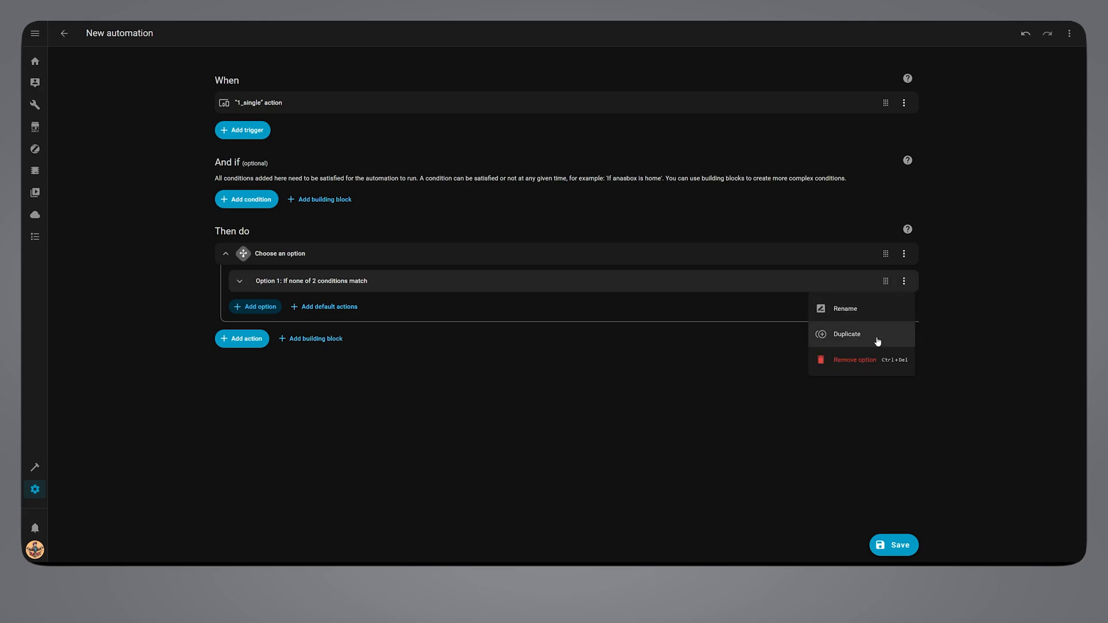
left_click(845, 335)
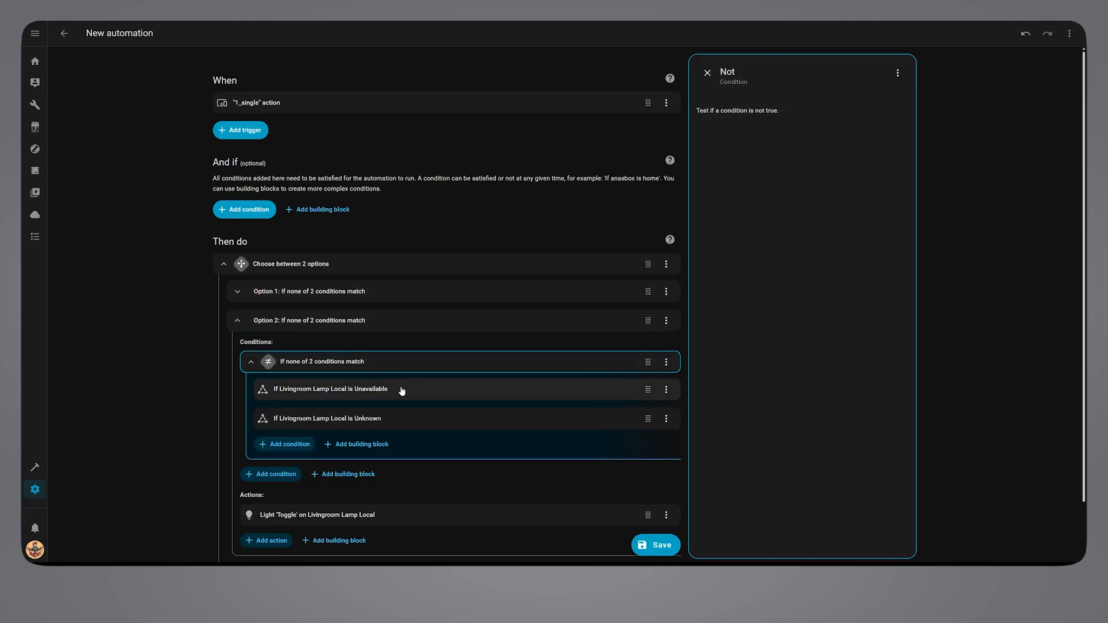
left_click(329, 389)
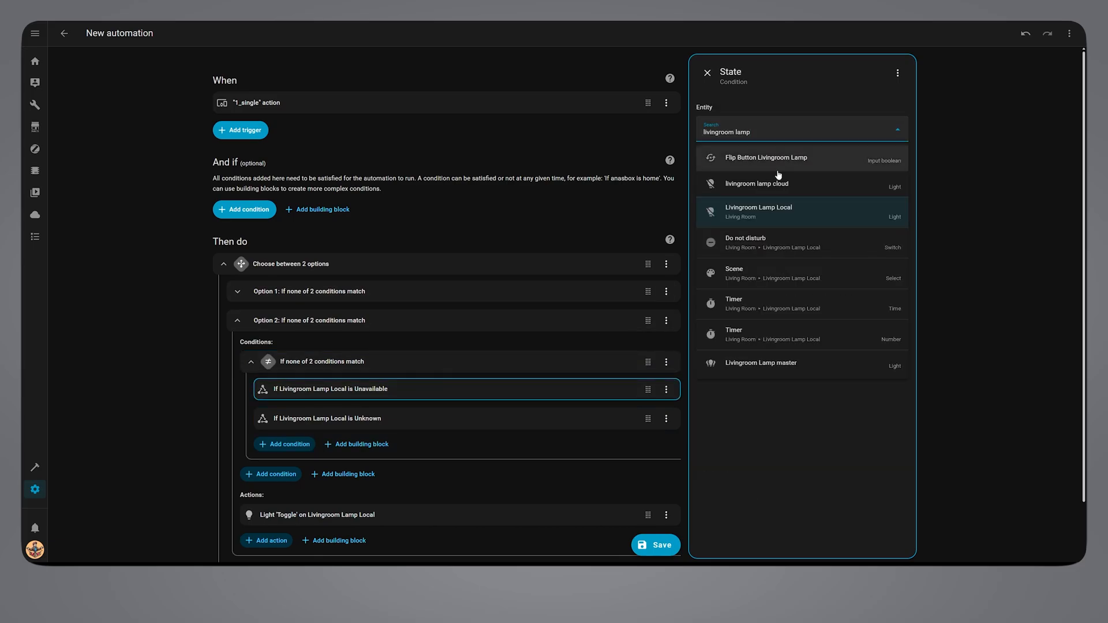
left_click(760, 211)
type("livingroom lamp")
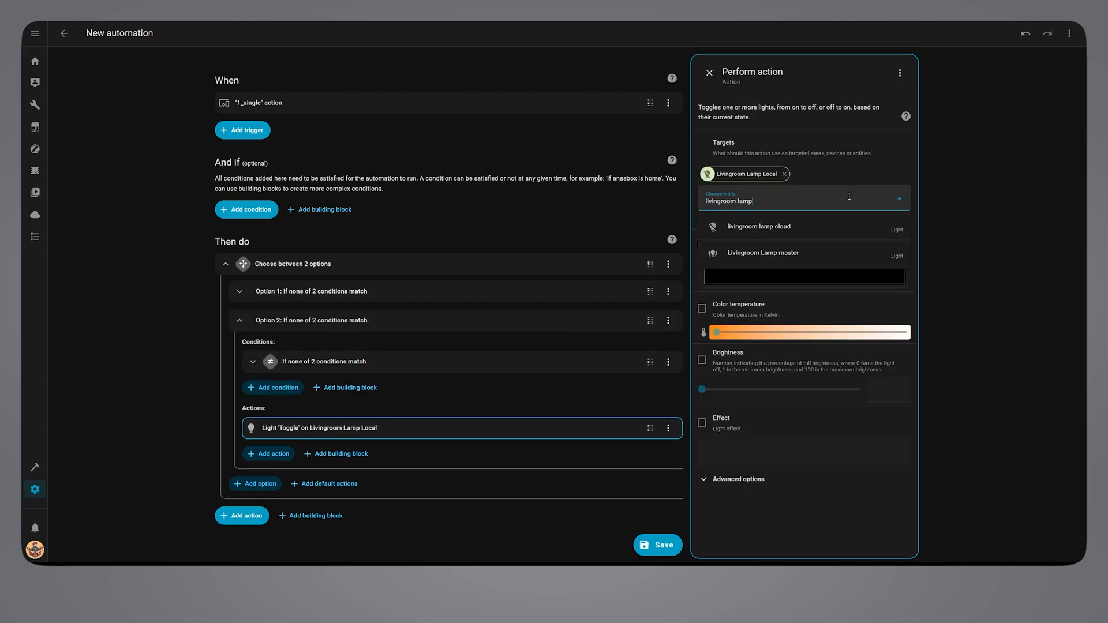
left_click(759, 226)
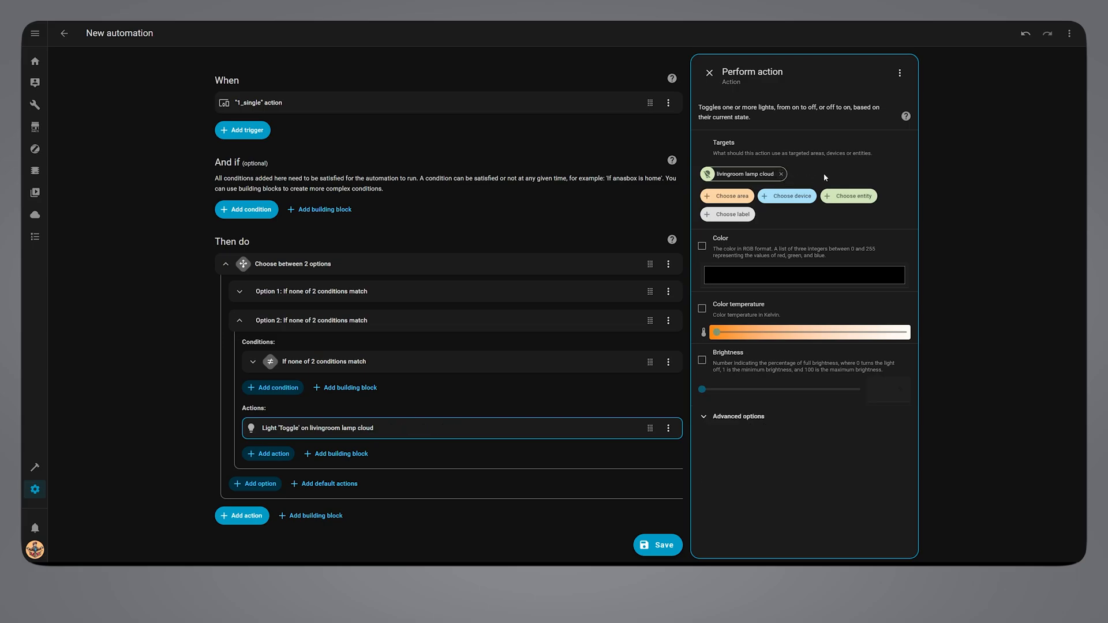
left_click(707, 72)
type("lamp s")
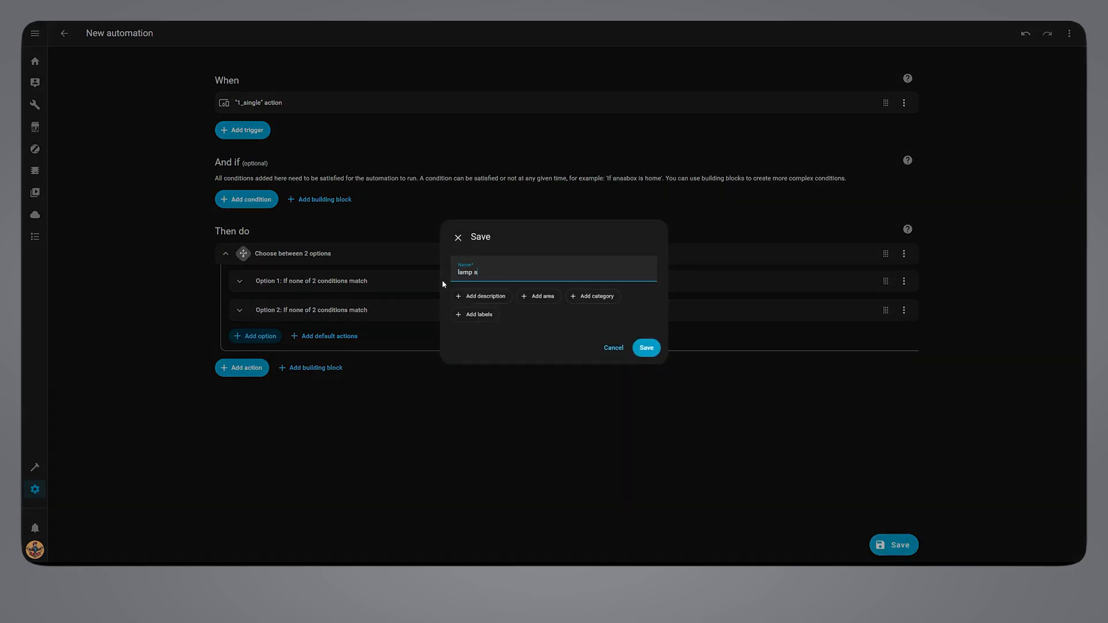
Save the automation as "lamp smarter tuya" and leave the editor
left_click(644, 348)
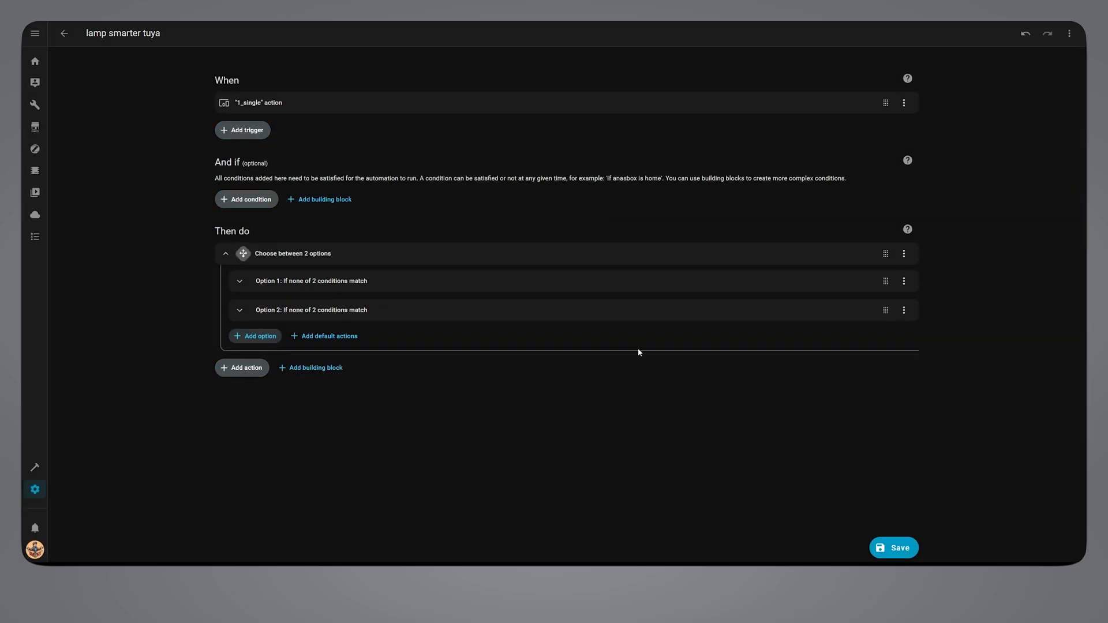
left_click(63, 34)
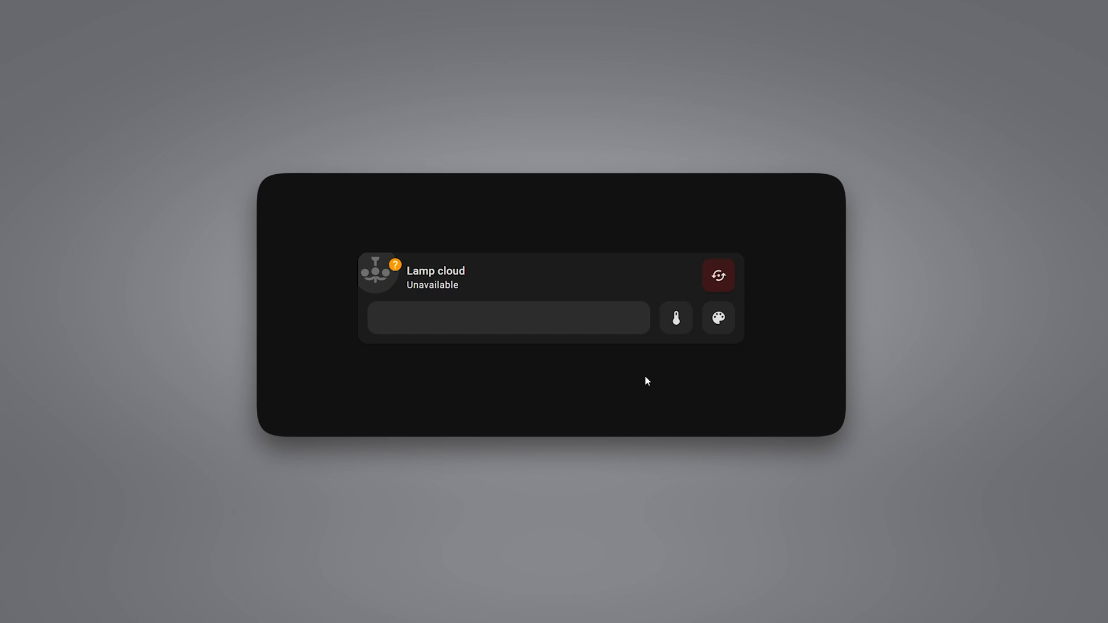
mouse_move(647, 378)
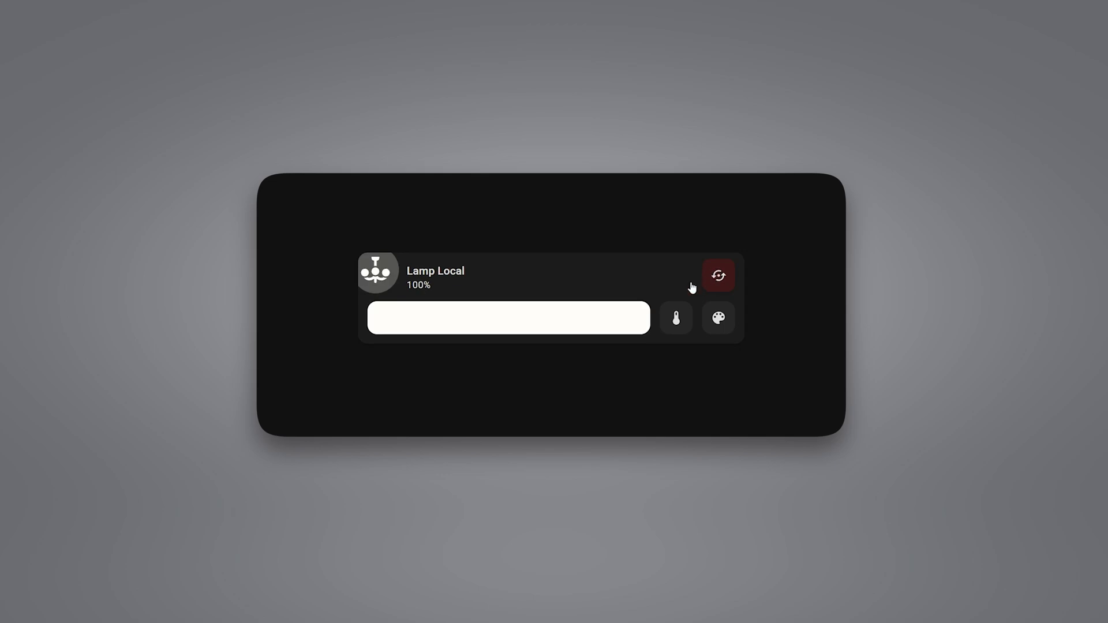
Dim the Lamp Local card's brightness slider from 100% to about 73%
left_click_drag(639, 318, 576, 329)
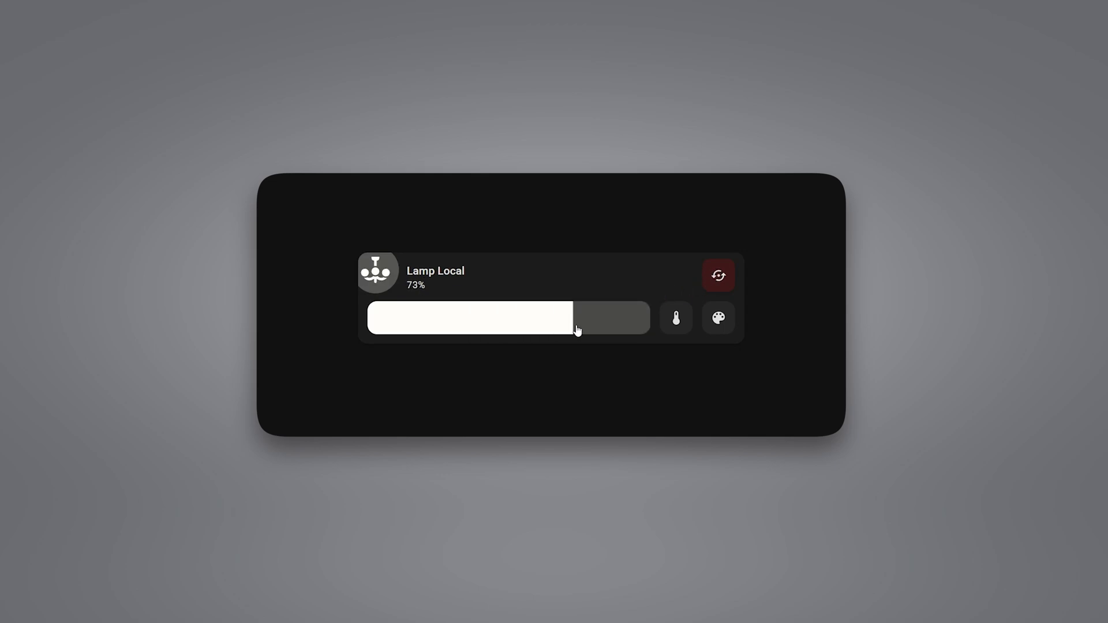
left_click_drag(575, 318, 643, 319)
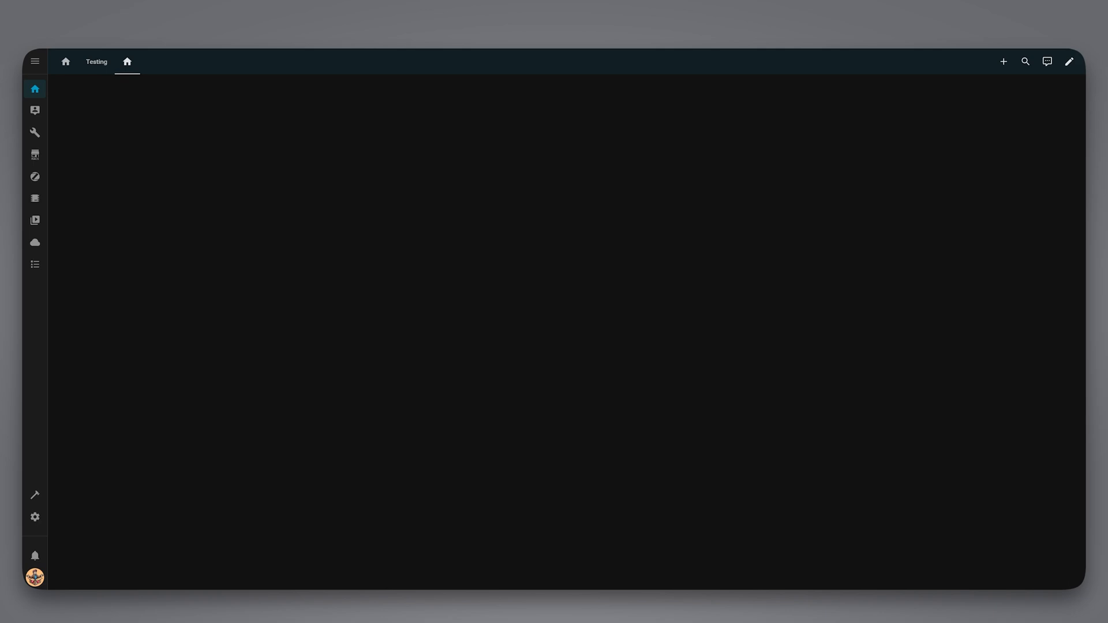
Create a Toggle helper named "tuya card toggle livingroom lamp"
left_click(33, 517)
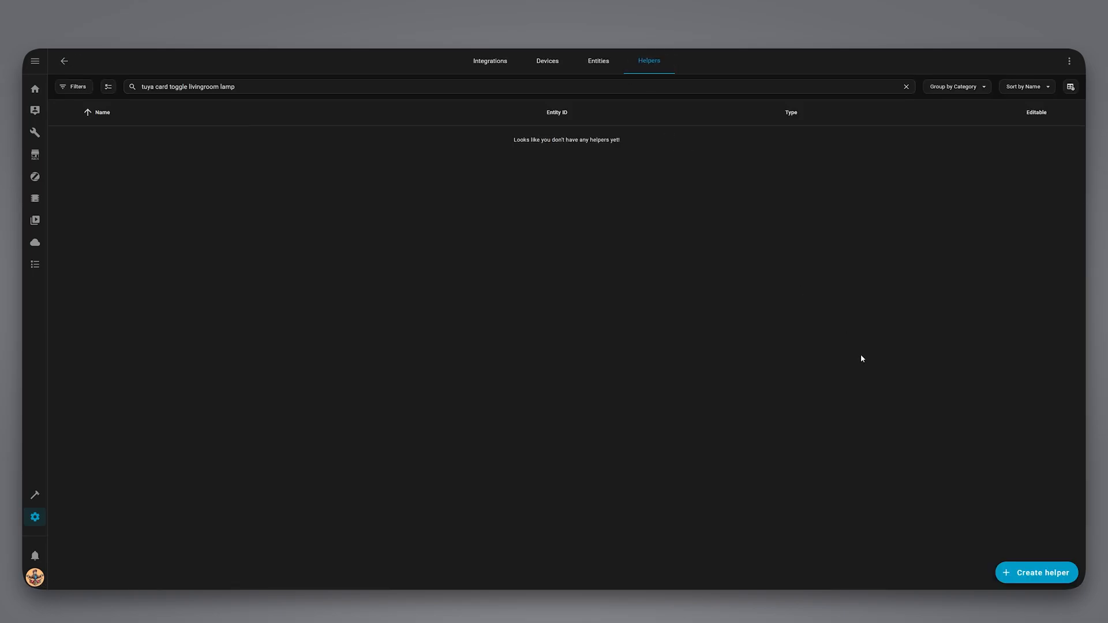
left_click(1036, 572)
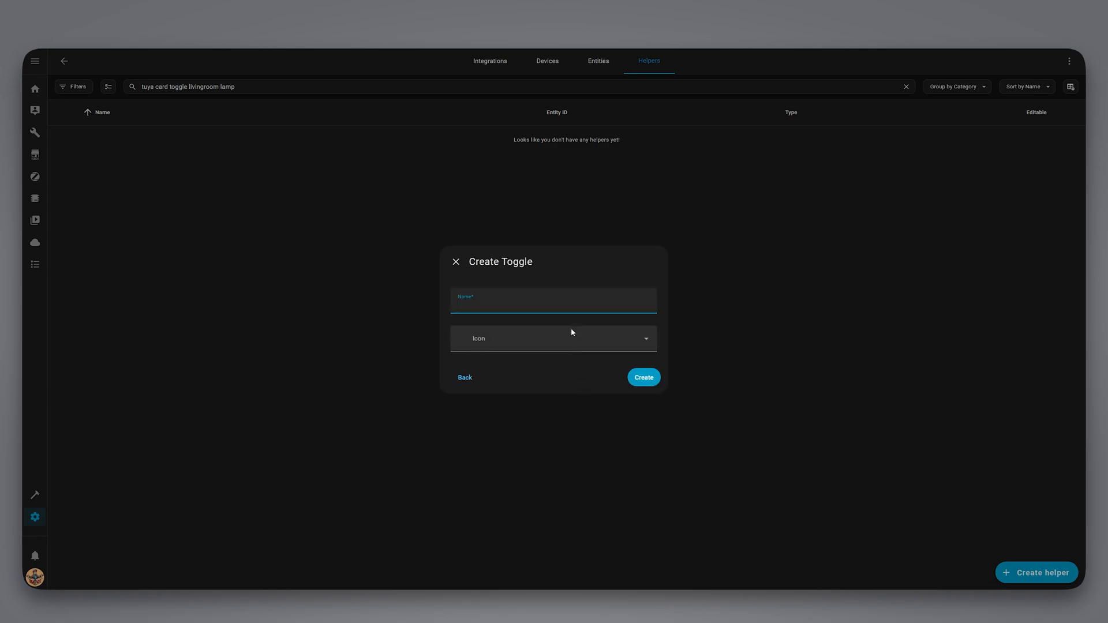
type("tuya card toggle livingroom lamp")
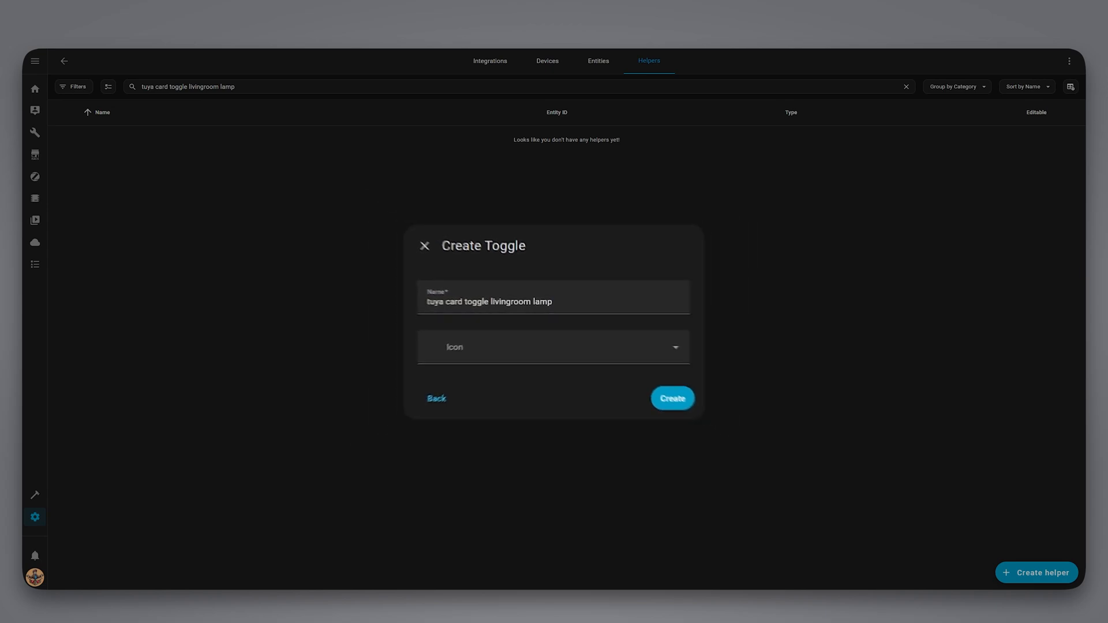
left_click(671, 398)
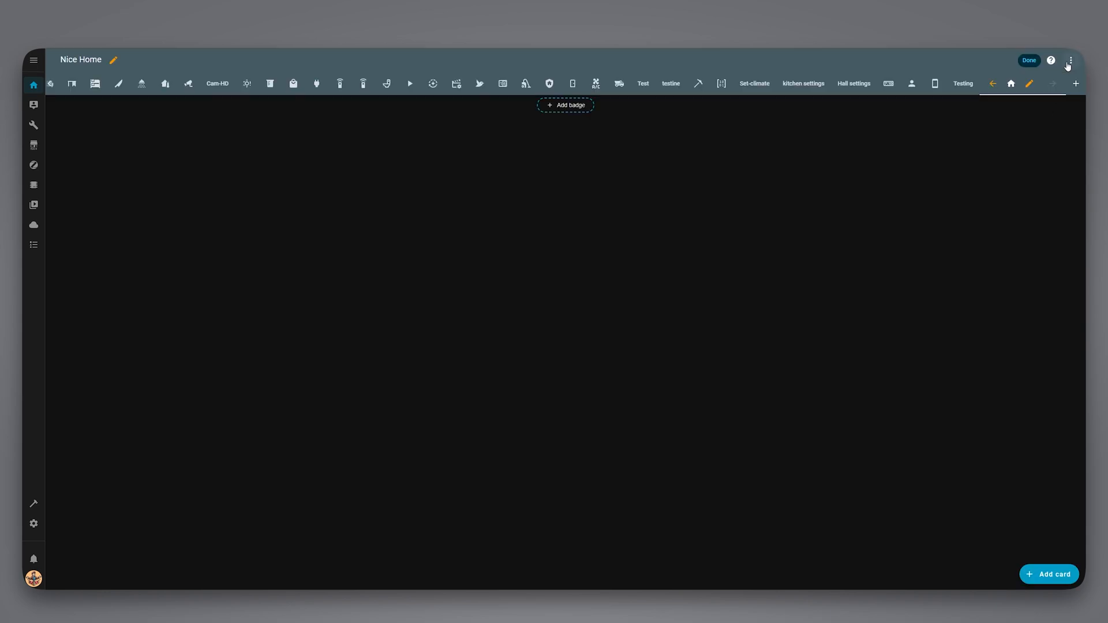
mouse_move(1049, 574)
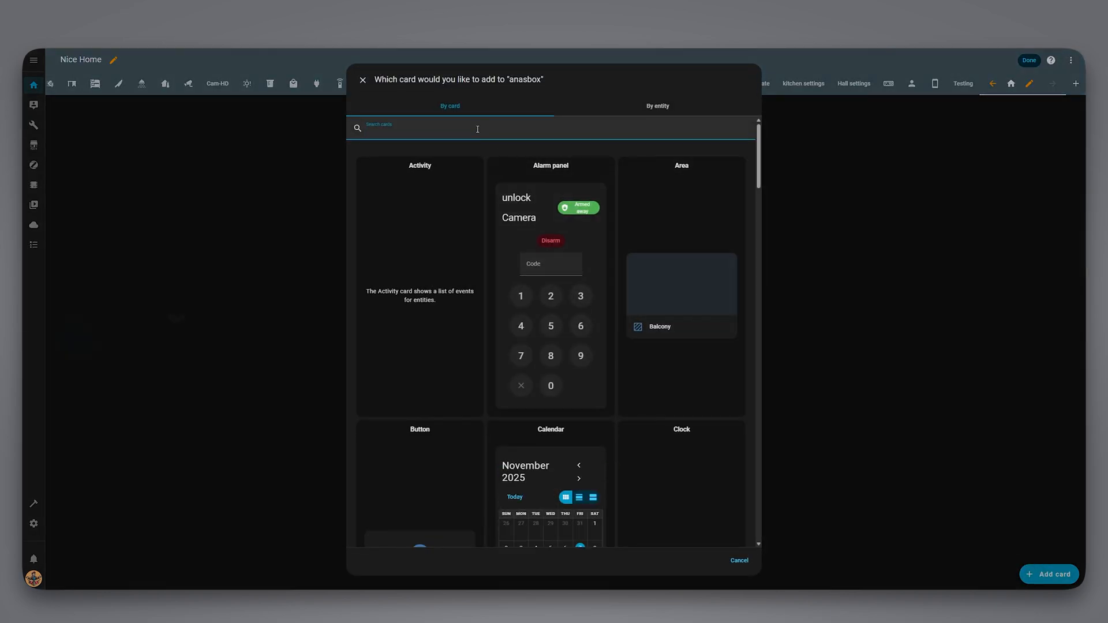
Add a Vertical stack card containing a Conditional card
type("ver")
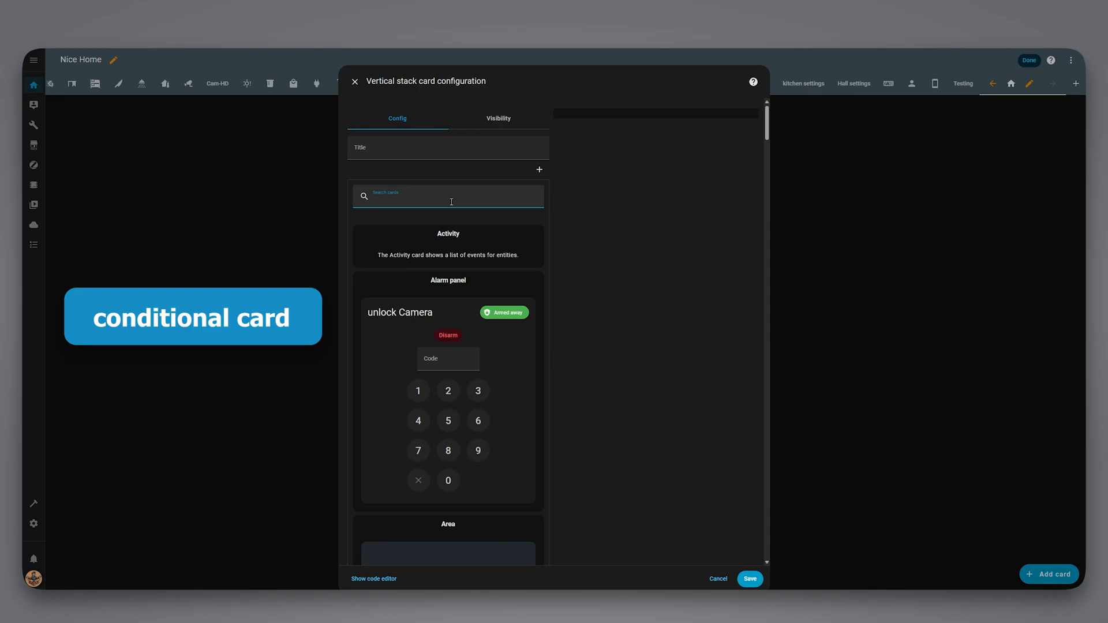
type("cond")
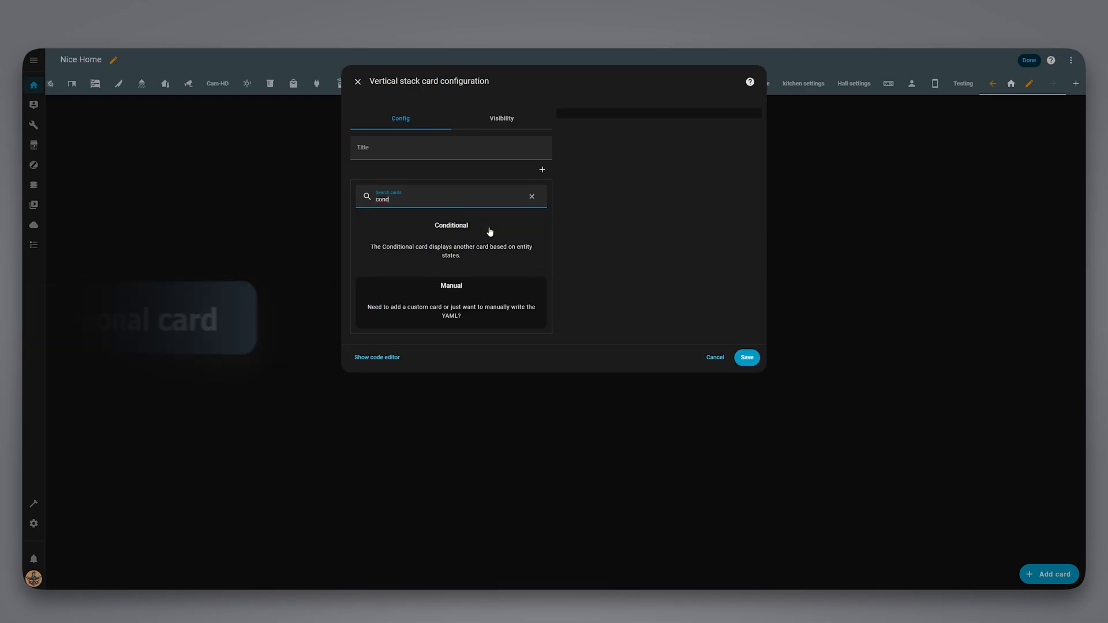
left_click(451, 225)
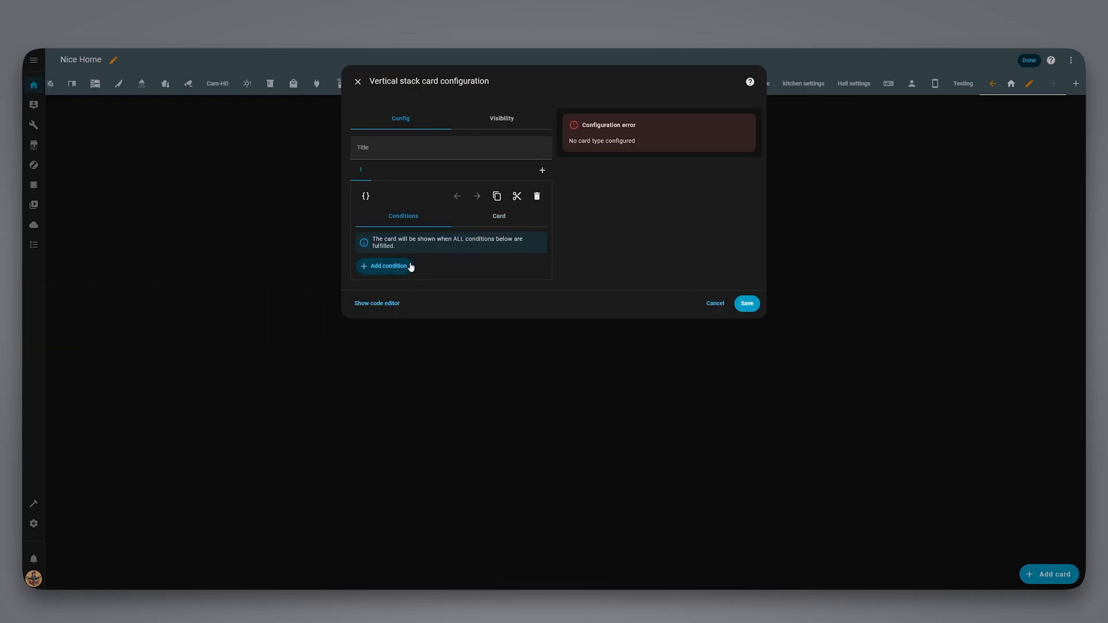
Require the helper tuya card toggle livingroom lamp to be On as an Entity state condition
left_click(386, 266)
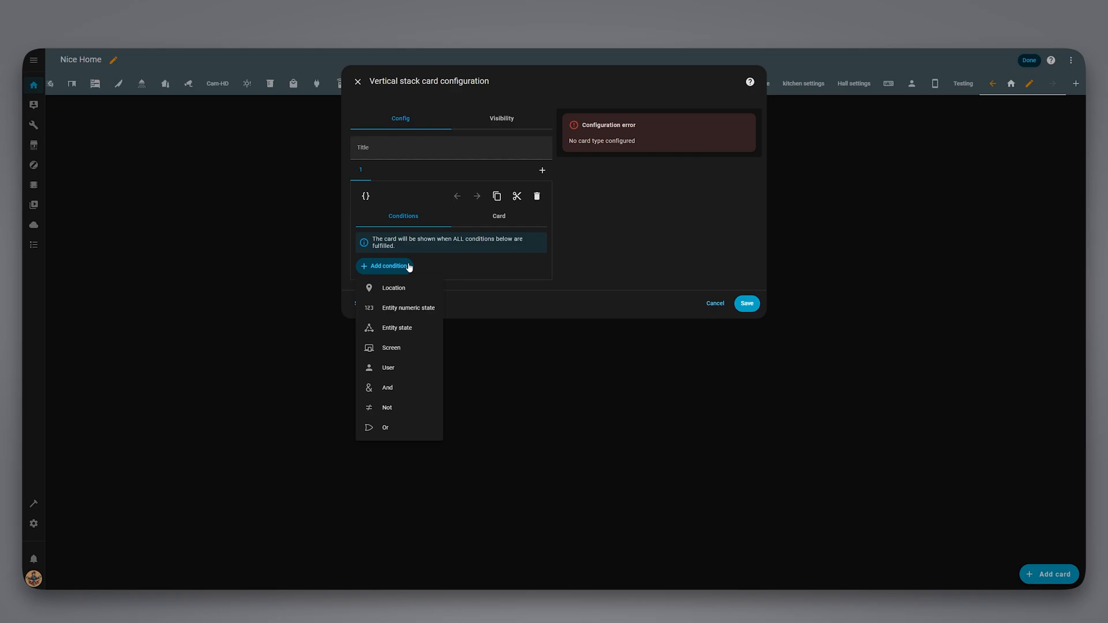
left_click(397, 326)
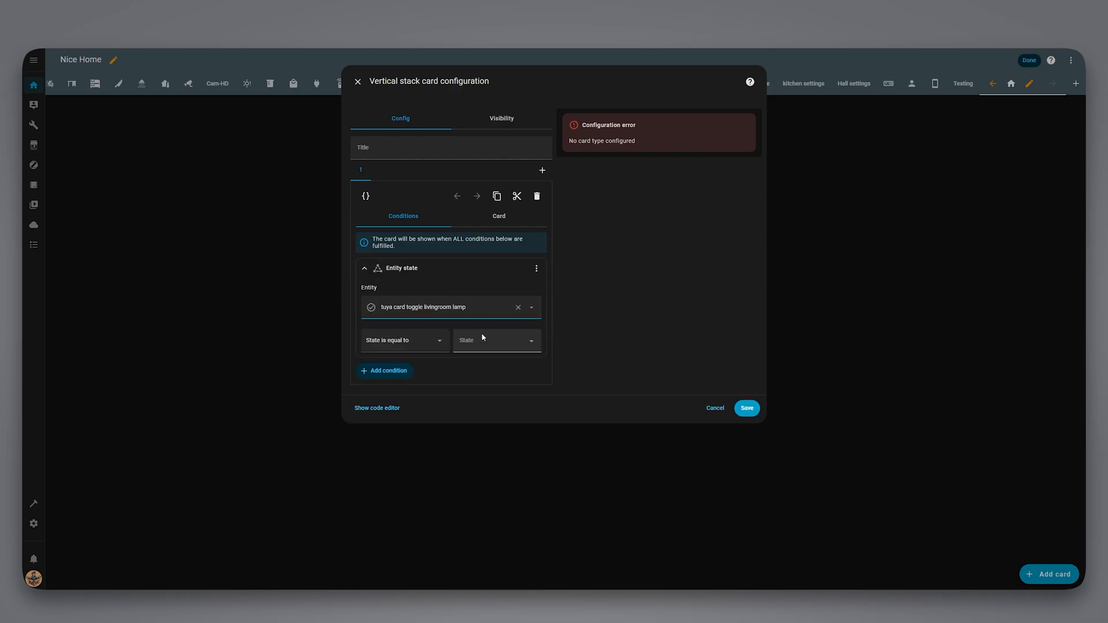
left_click(495, 339)
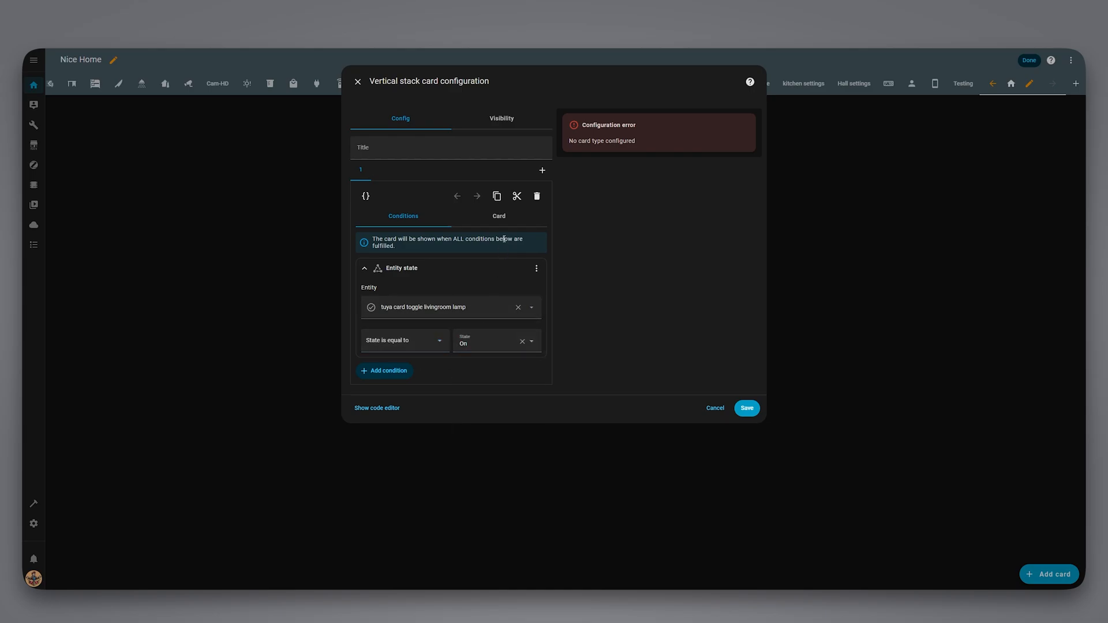
left_click(497, 216)
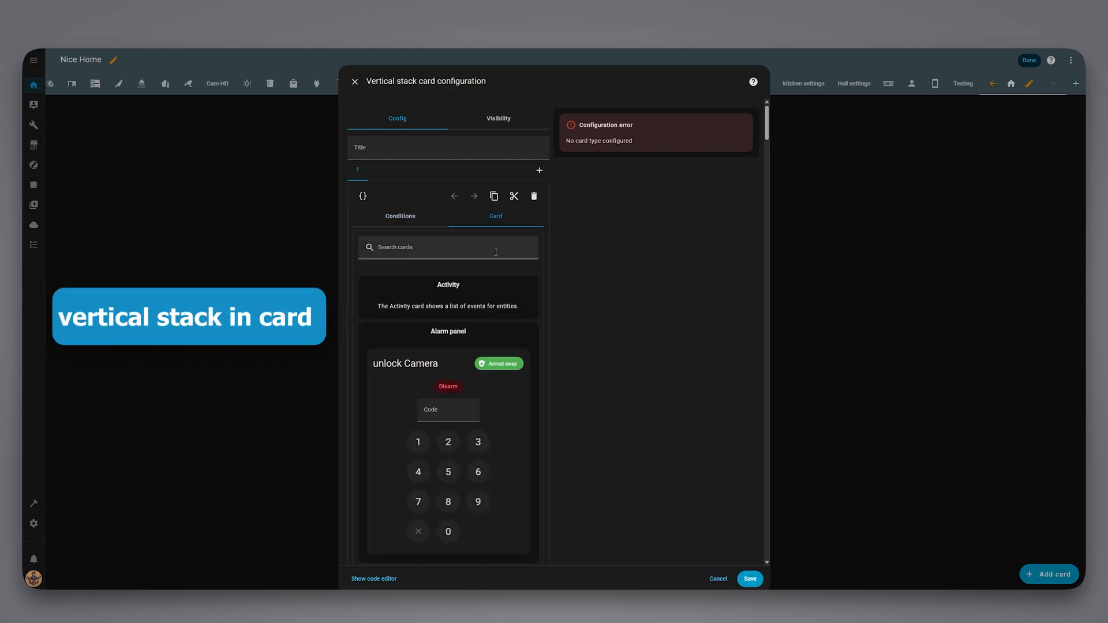
Use a Vertical Stack In Card as the conditional card's shown card
type("v")
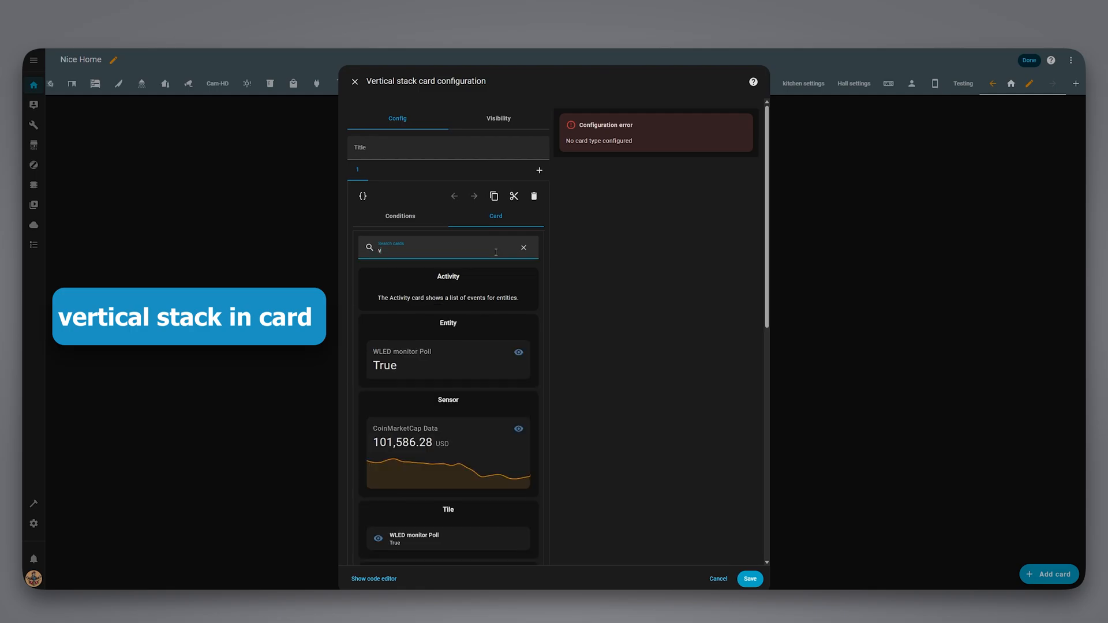
type("ertica")
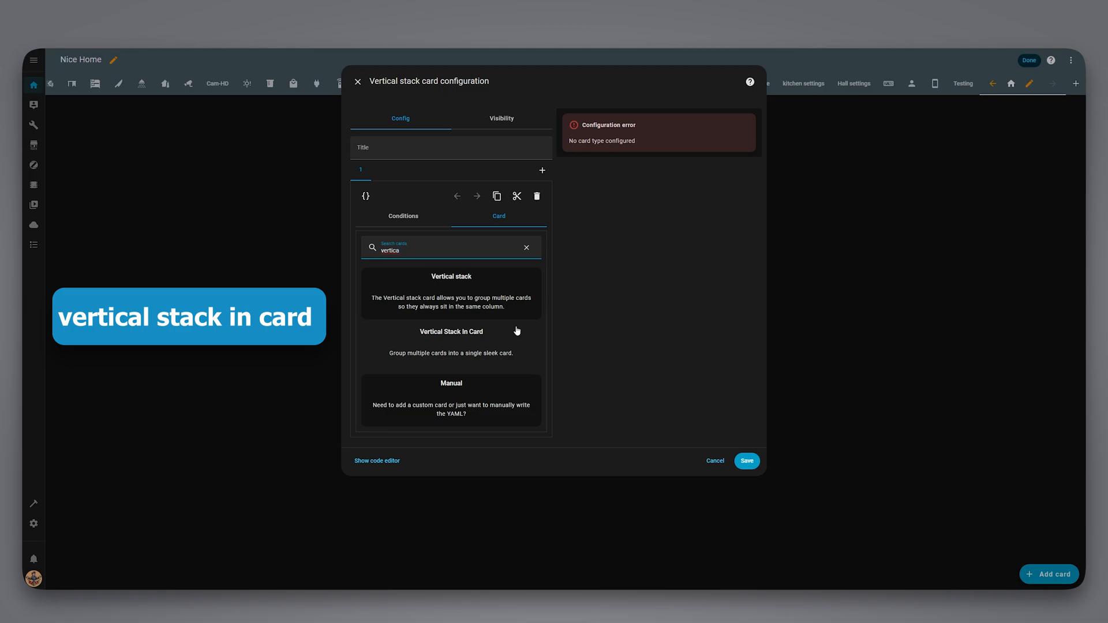
left_click(451, 332)
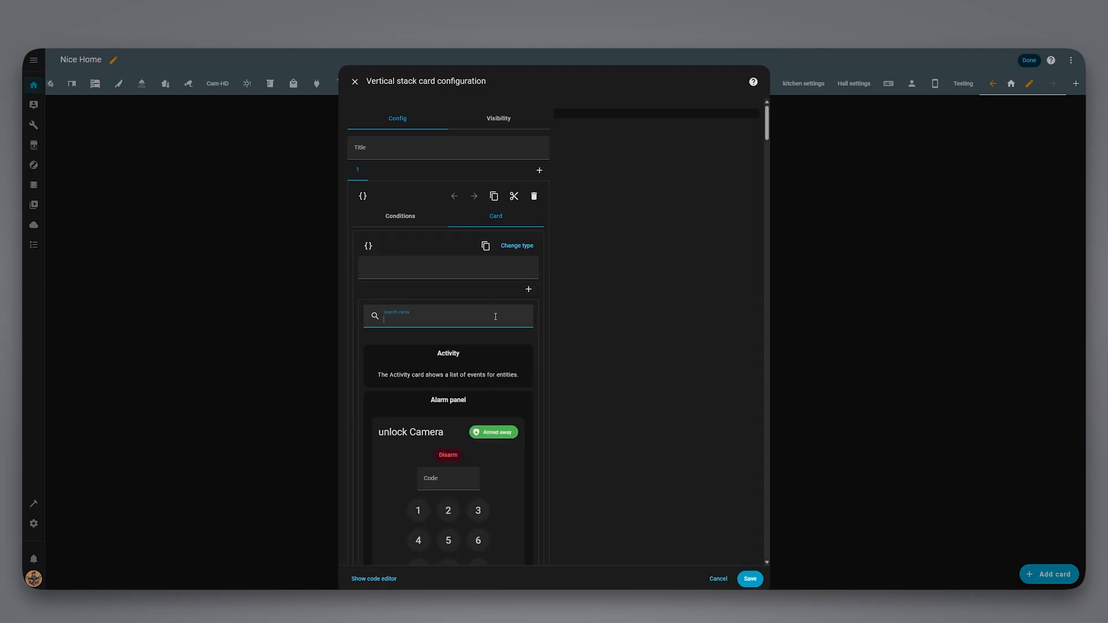
Add a Mushroom light card for livingroom lamp cloud named Lamp cloud
type("light")
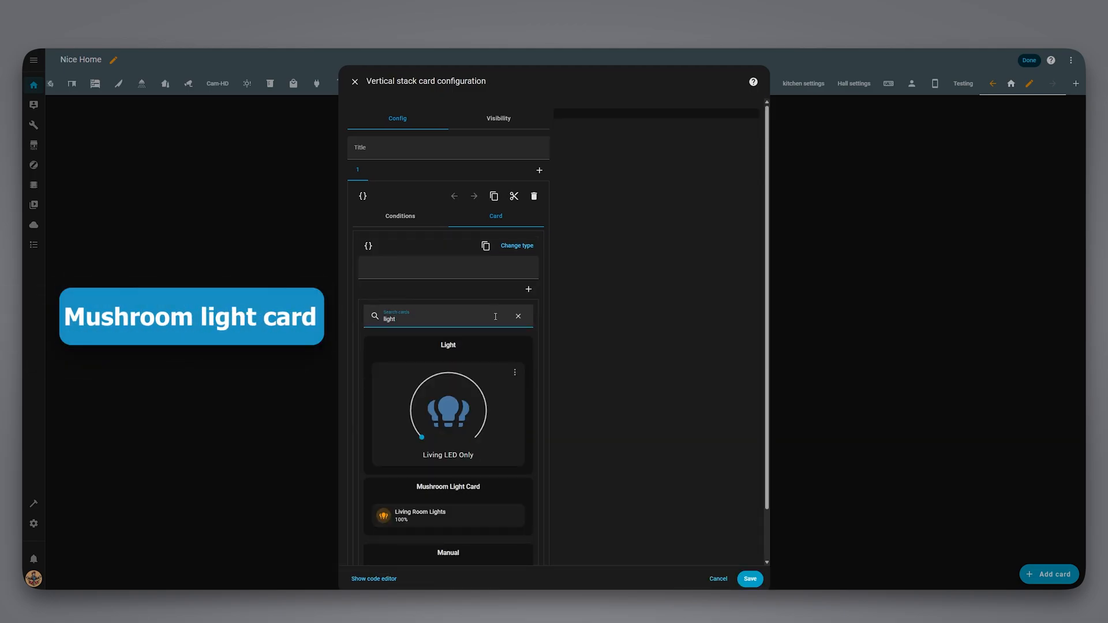
left_click(448, 505)
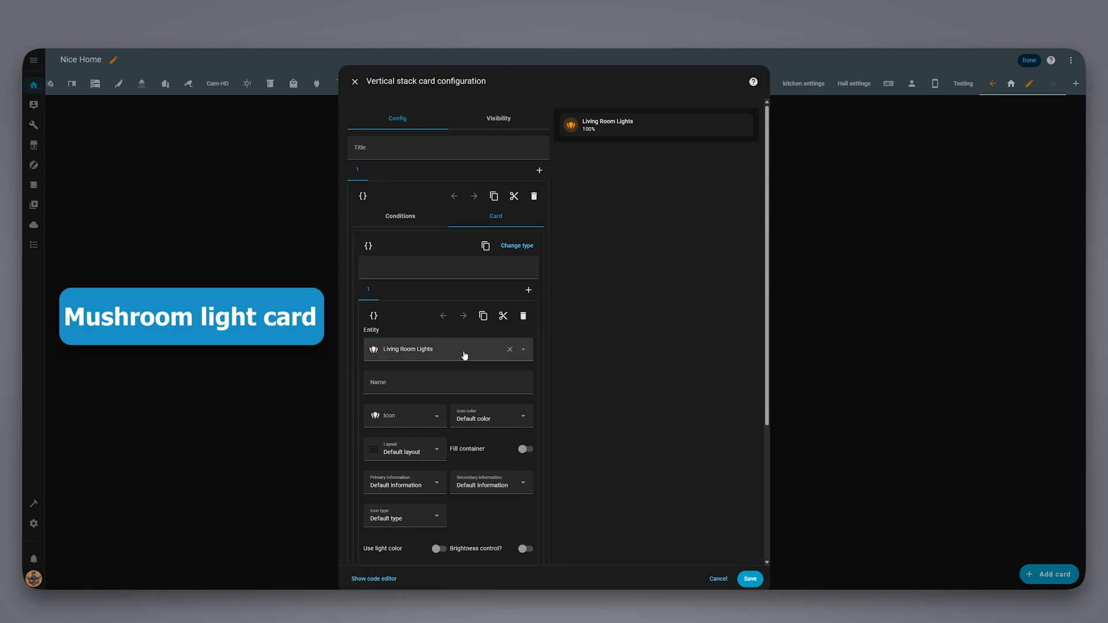
type("livingroom lamp l")
type("Lamp cloud")
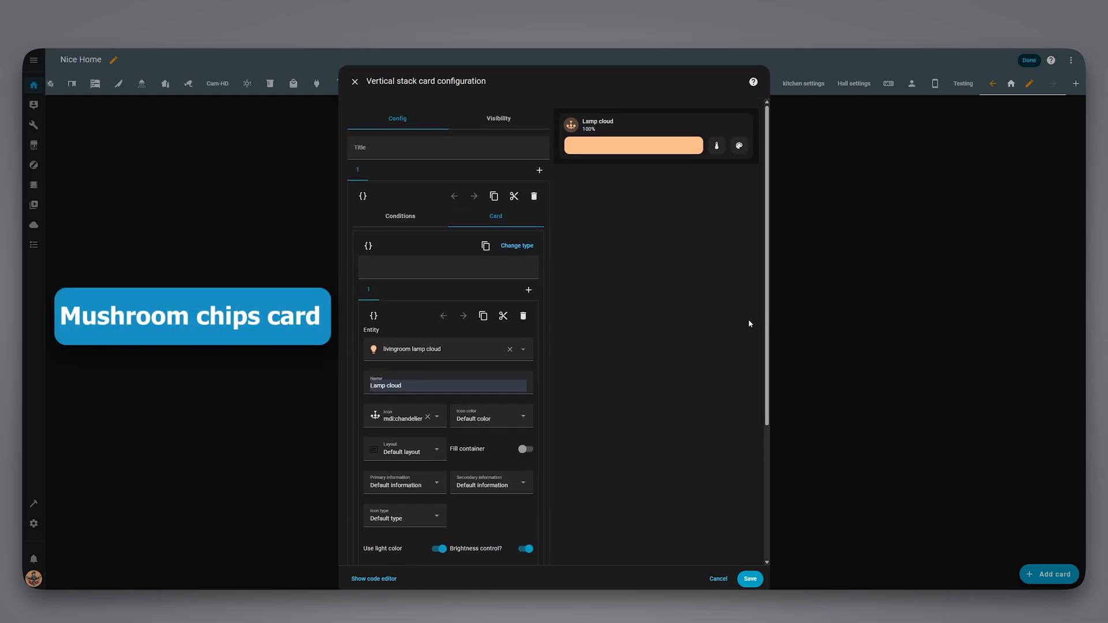
Add a Mushroom chips card as the second card in the inner stack
left_click(528, 290)
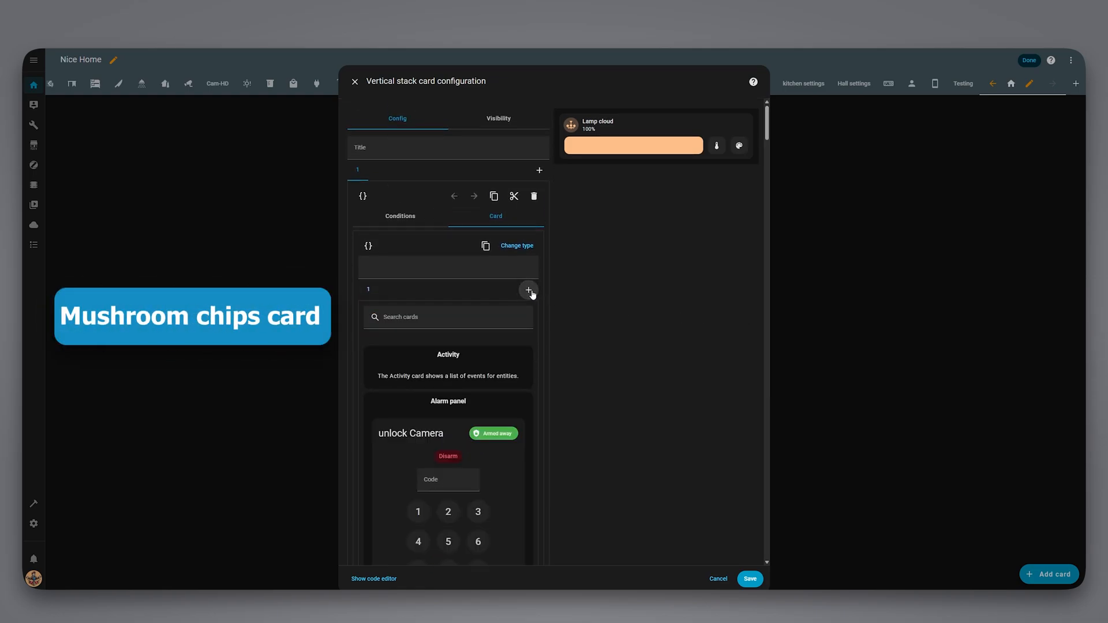
type("chip")
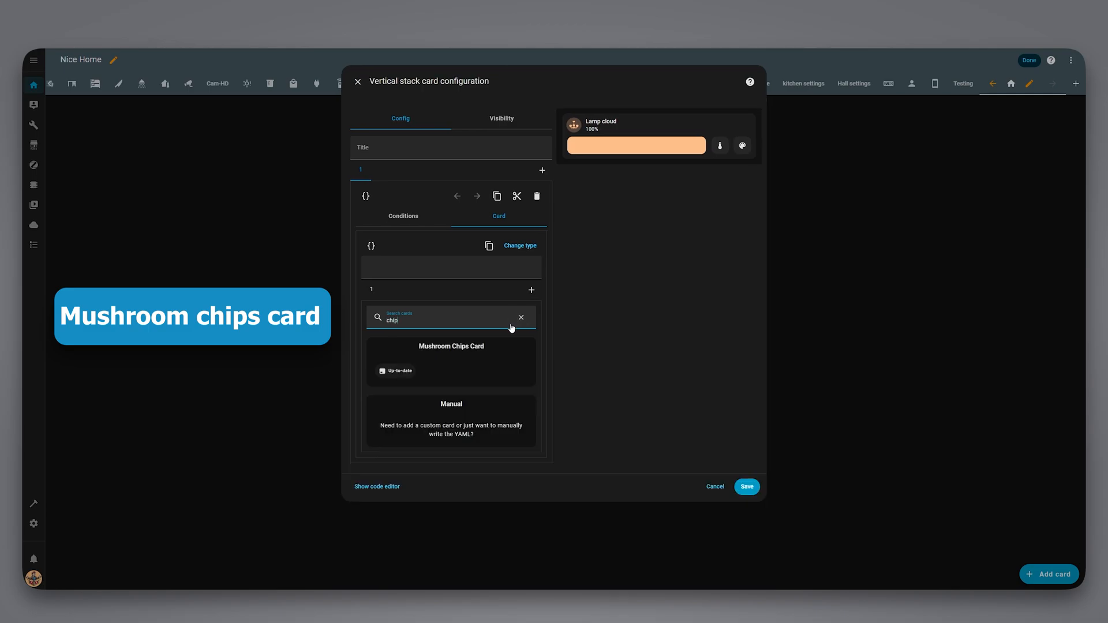
left_click(452, 361)
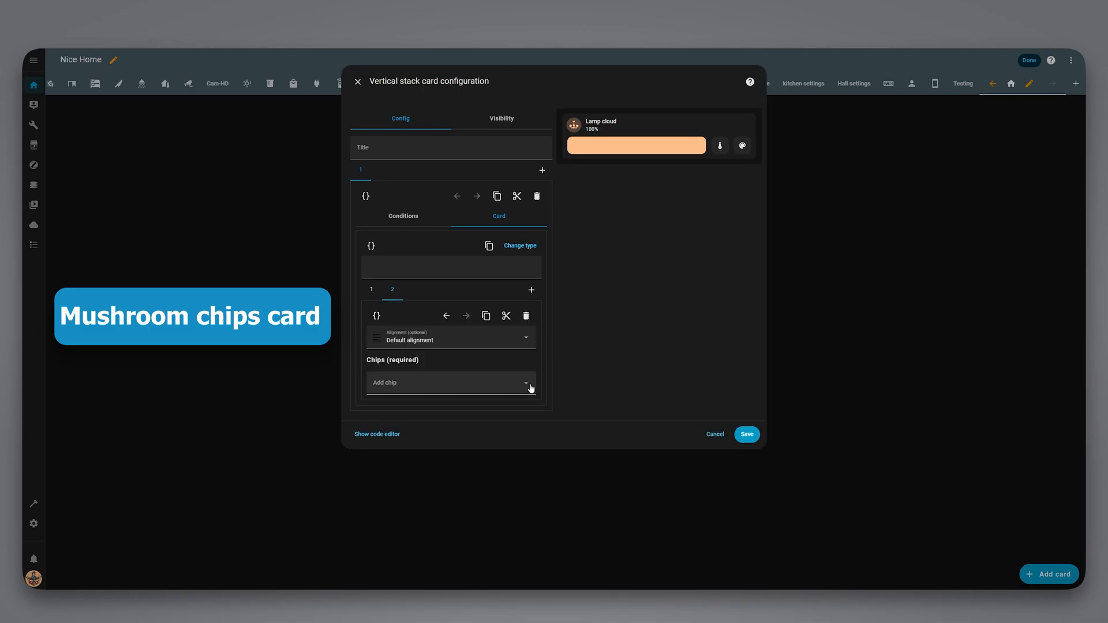
Add an entity chip for the toggle helper with icon mdi:orbit-variant
left_click(451, 382)
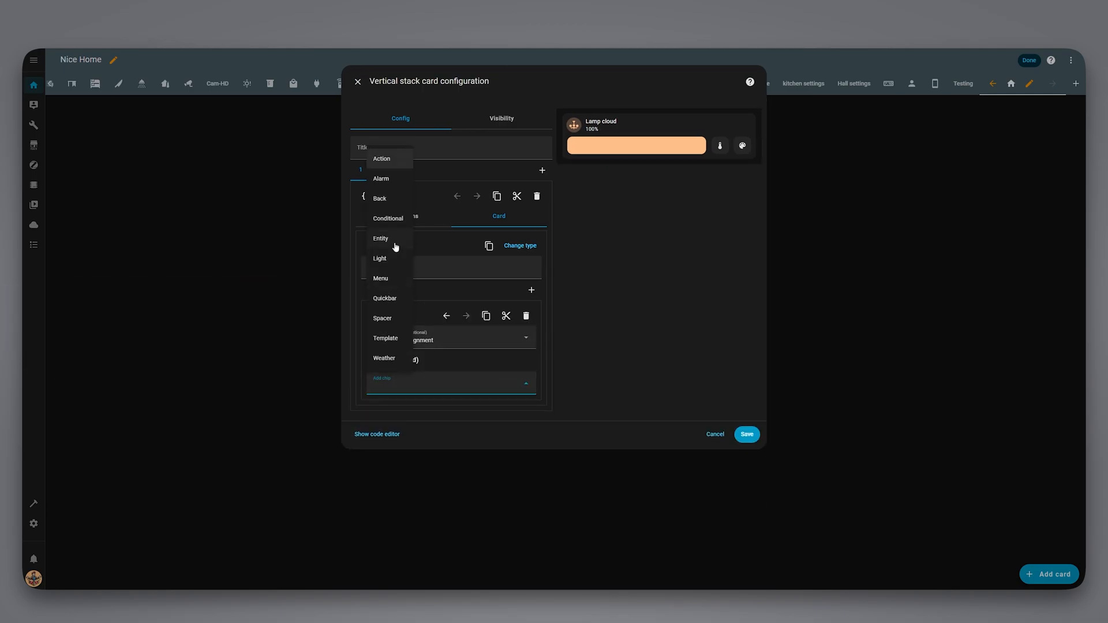
left_click(380, 238)
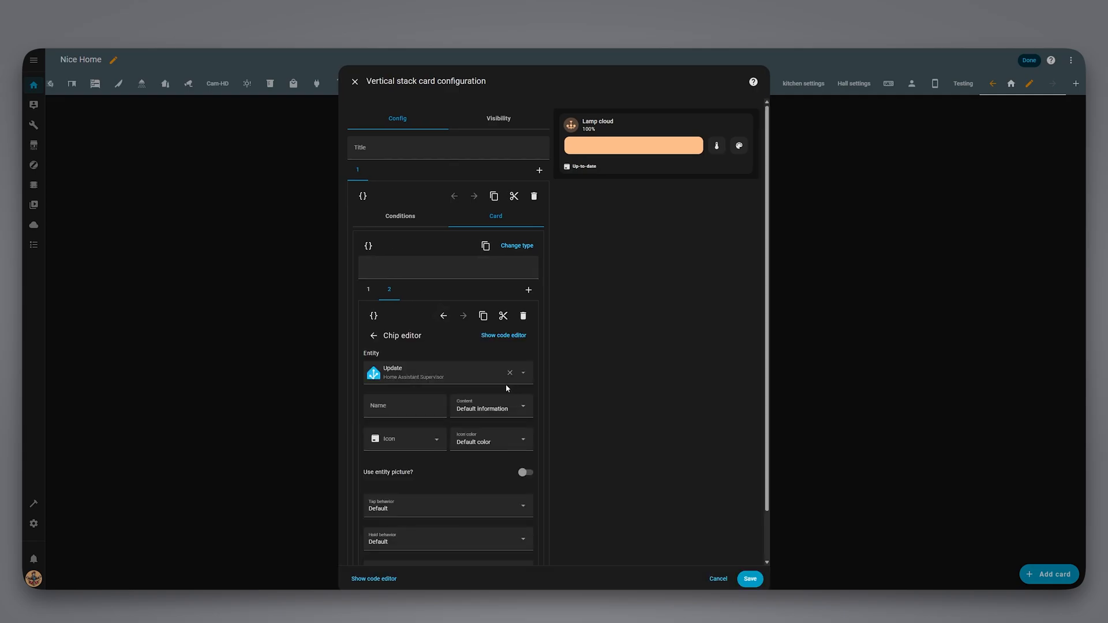
left_click(446, 373)
type("orbit")
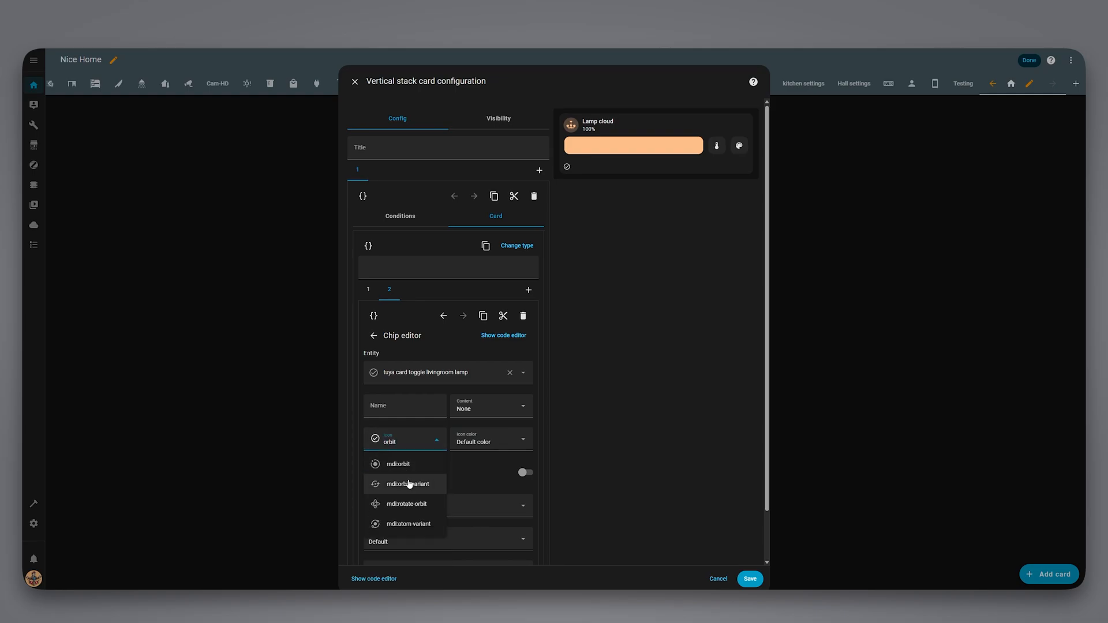
left_click(447, 507)
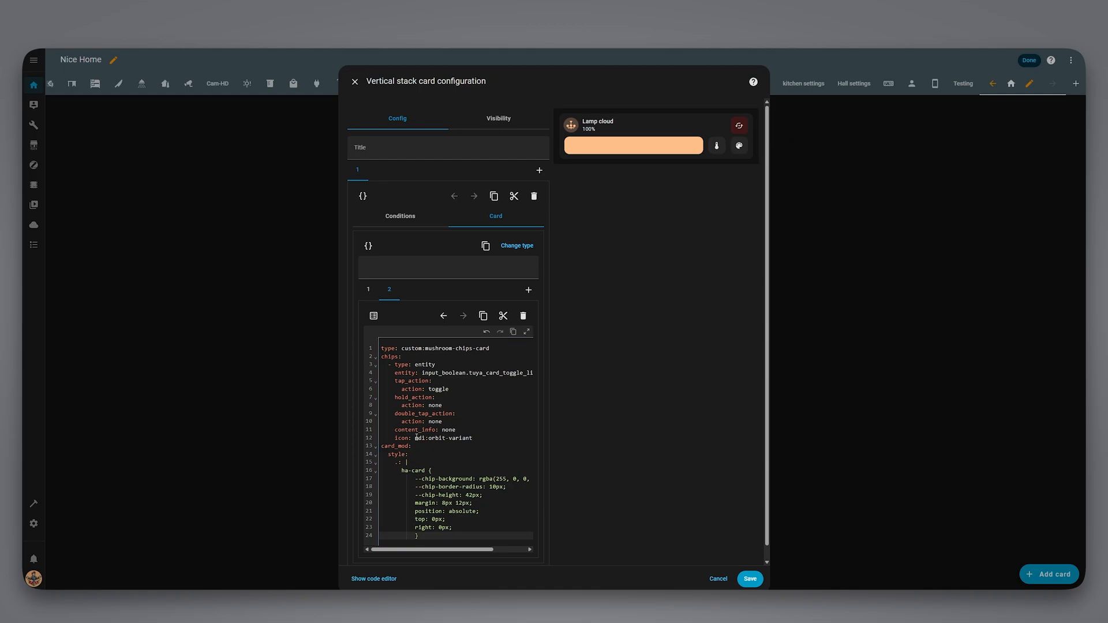
Review the Lamp cloud card's YAML, then return to the conditional card's On condition
left_click(367, 289)
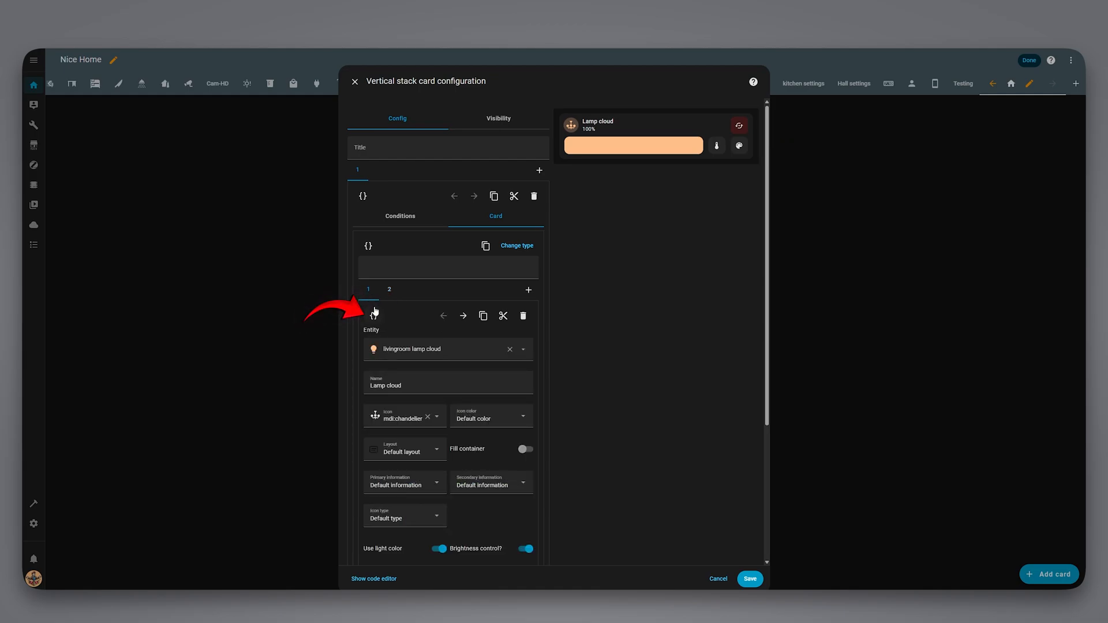
left_click(375, 315)
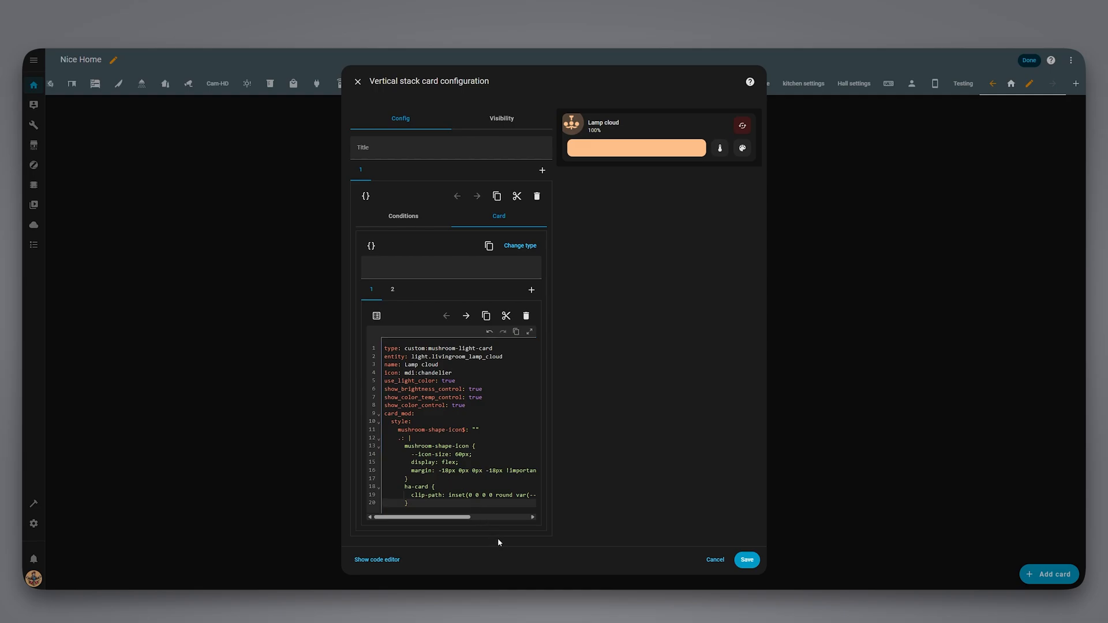
left_click(402, 216)
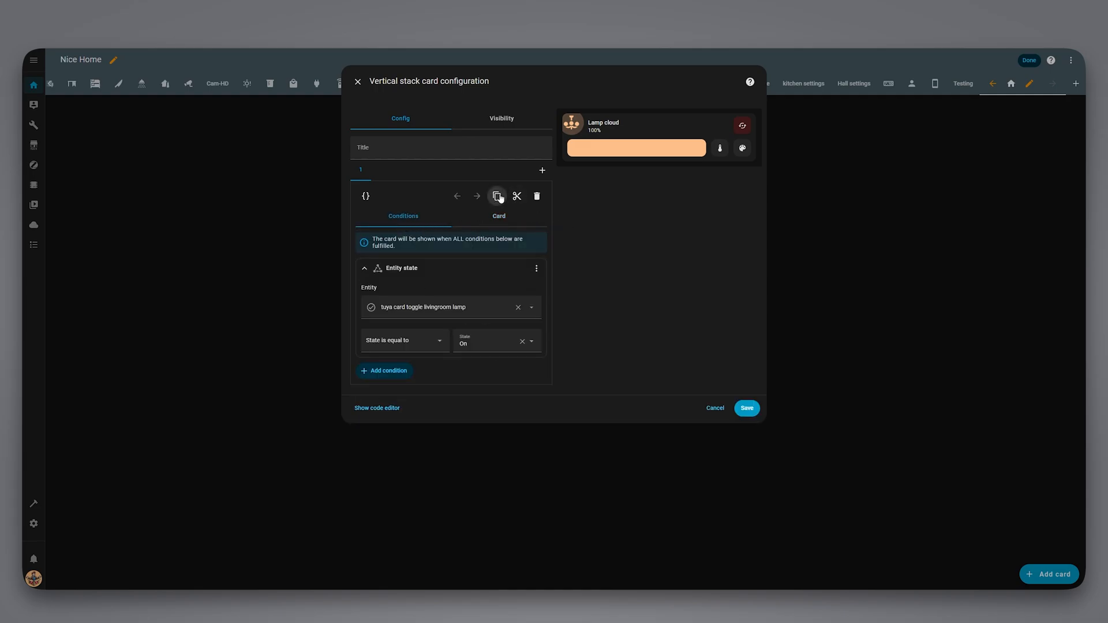
Paste a copy of the Lamp cloud conditional card into the stack and set its condition state to Off
left_click(540, 171)
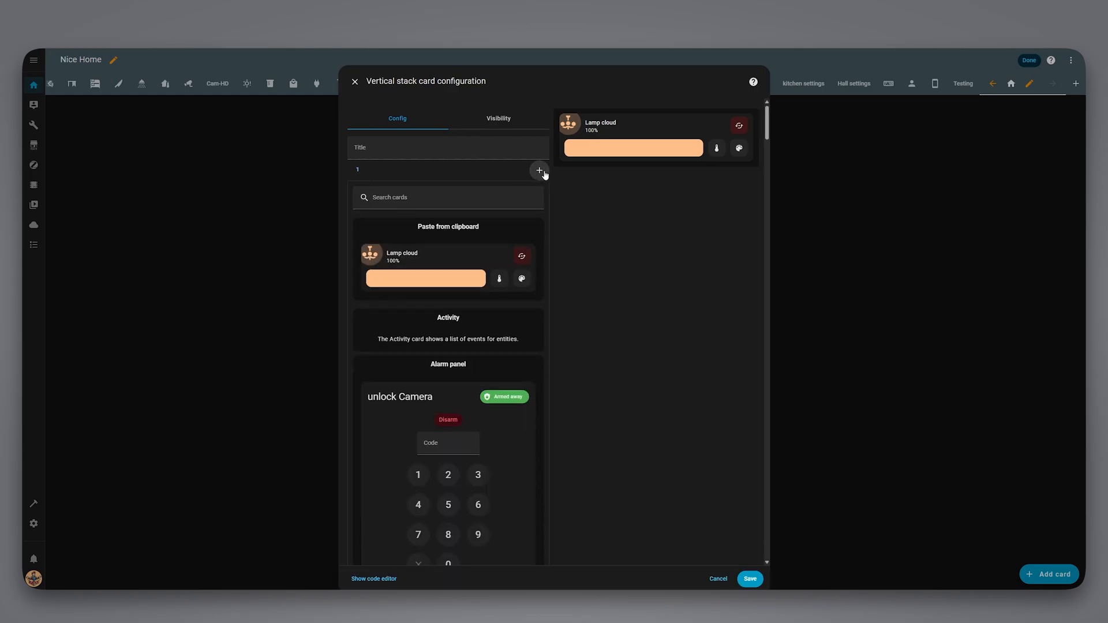
left_click(539, 170)
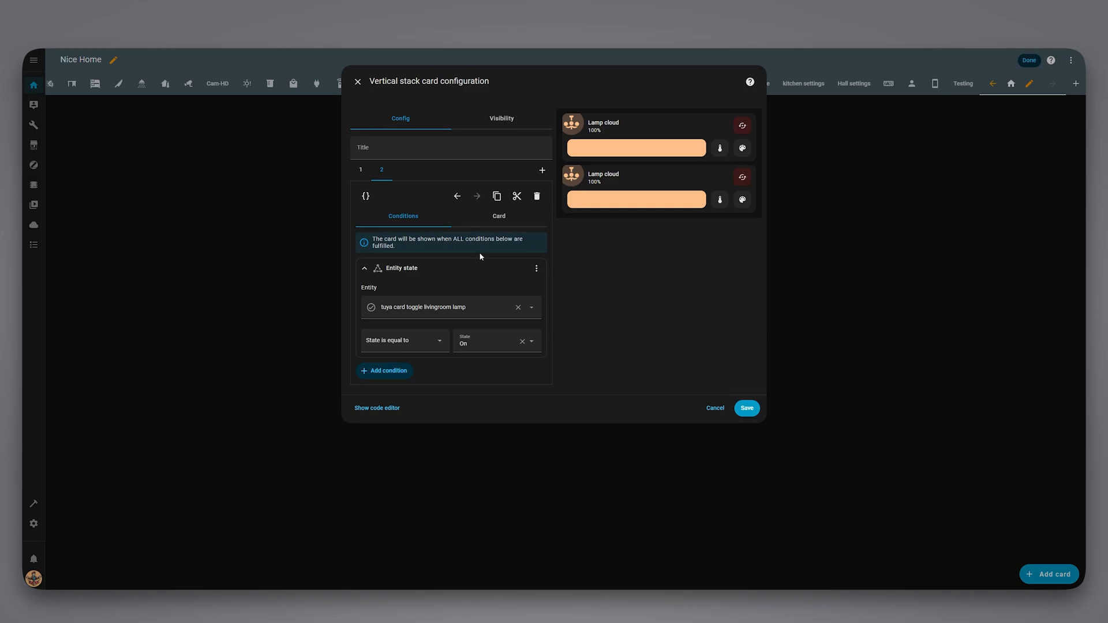
left_click(495, 342)
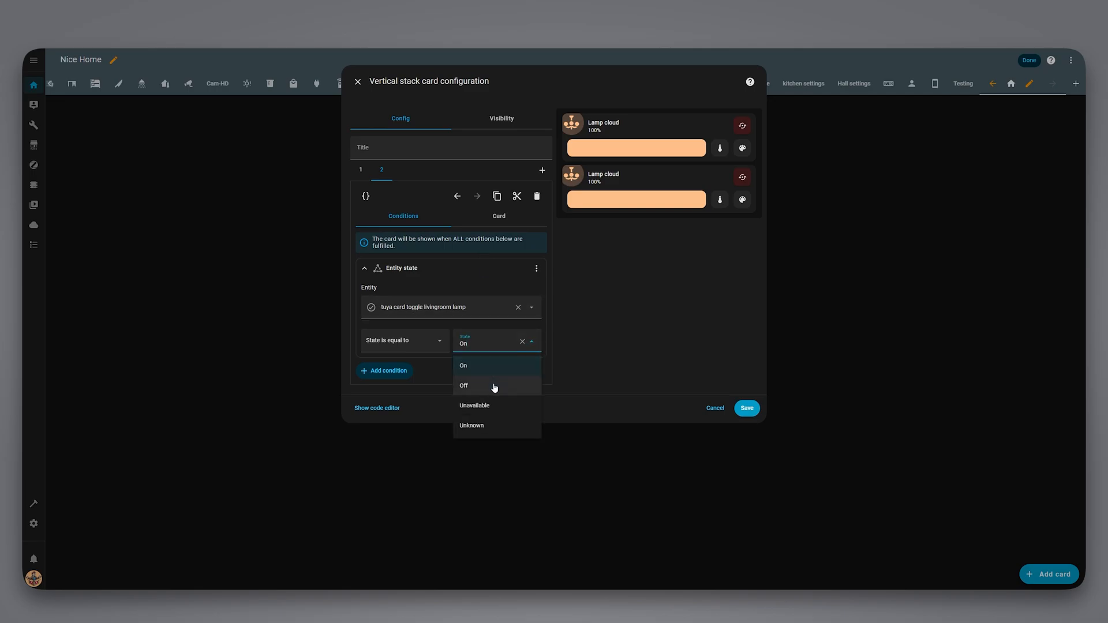
left_click(464, 385)
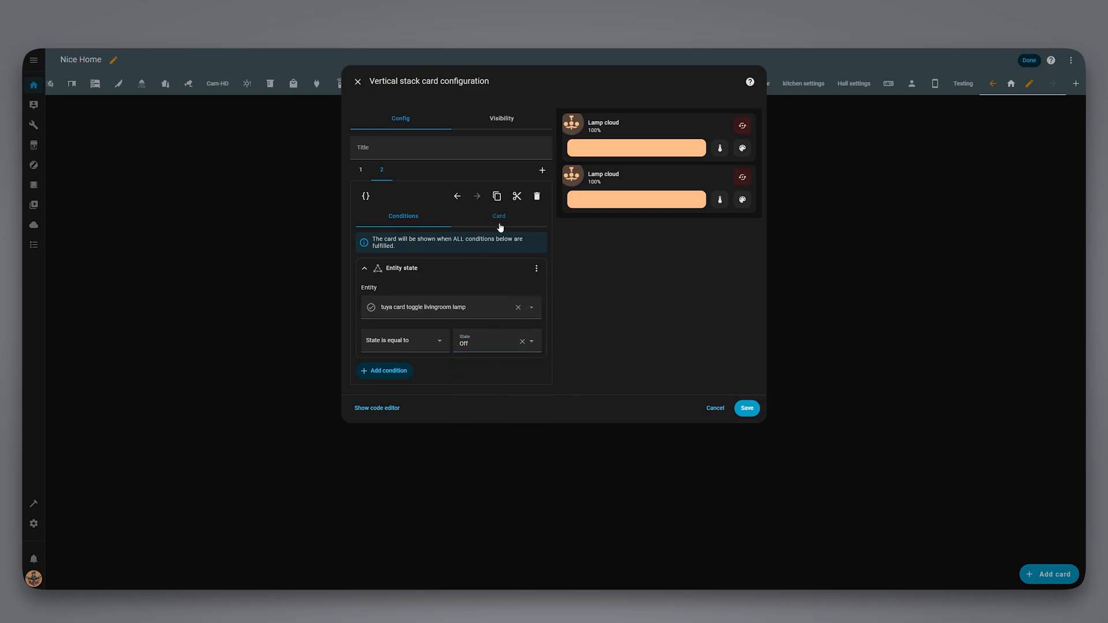
Point the copied card at Livingroom Lamp Local, name it 'Lamp local', and save the vertical stack
left_click(498, 215)
type("livingroom")
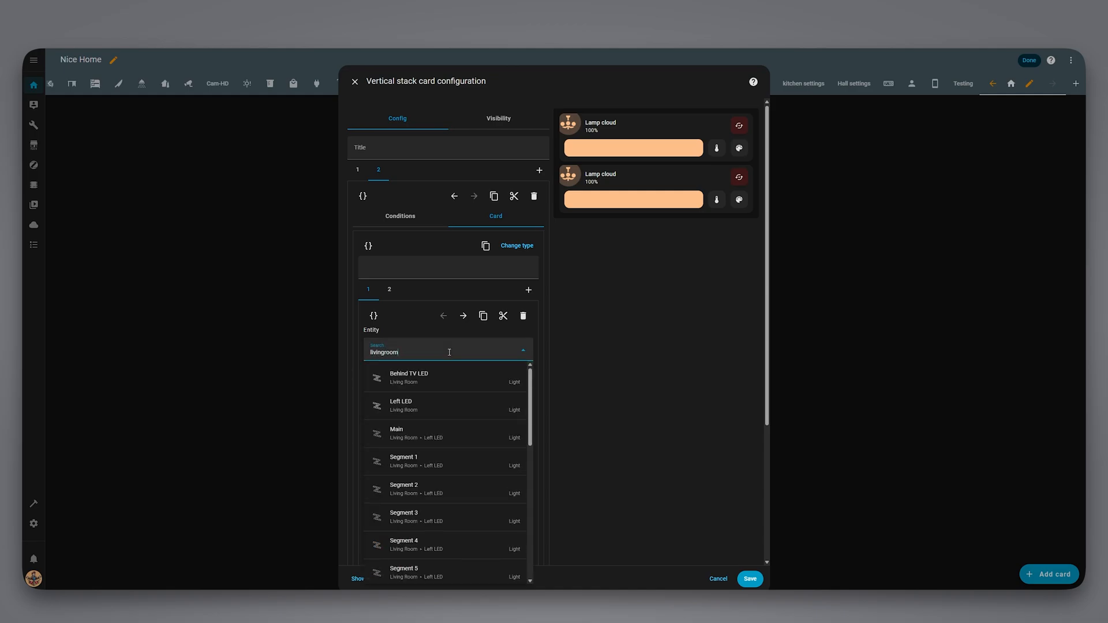
left_click(423, 377)
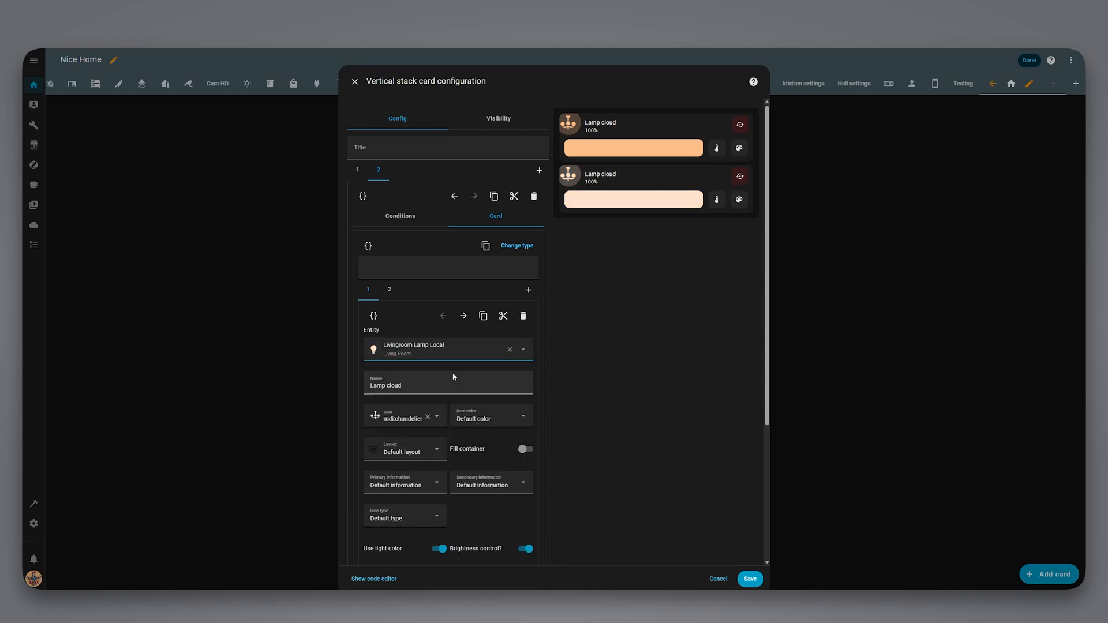
type("Lamp local")
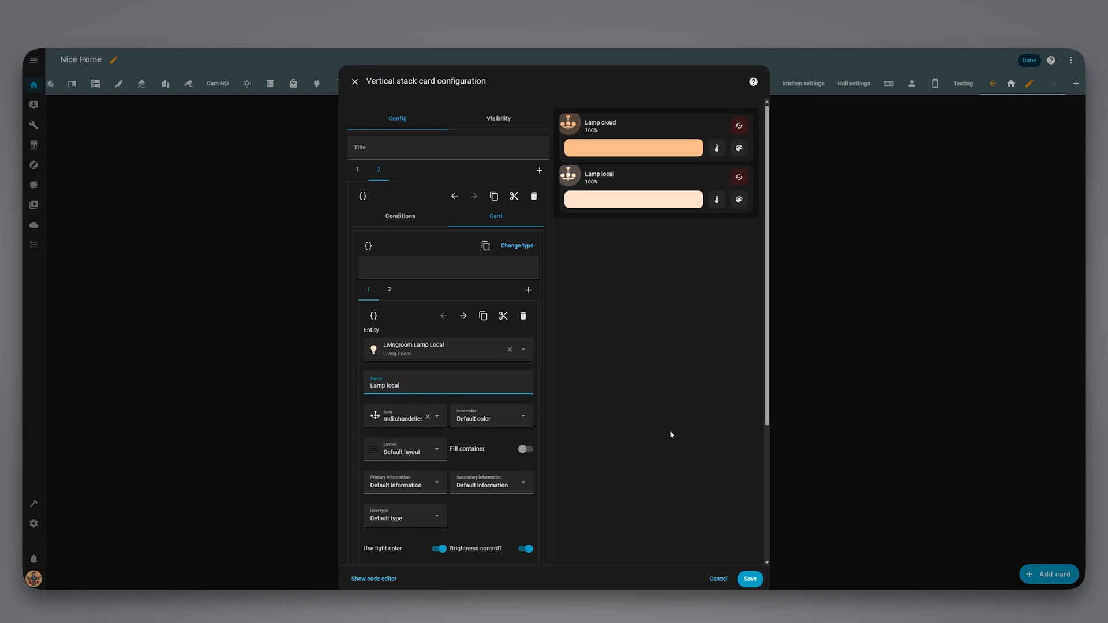
left_click(750, 578)
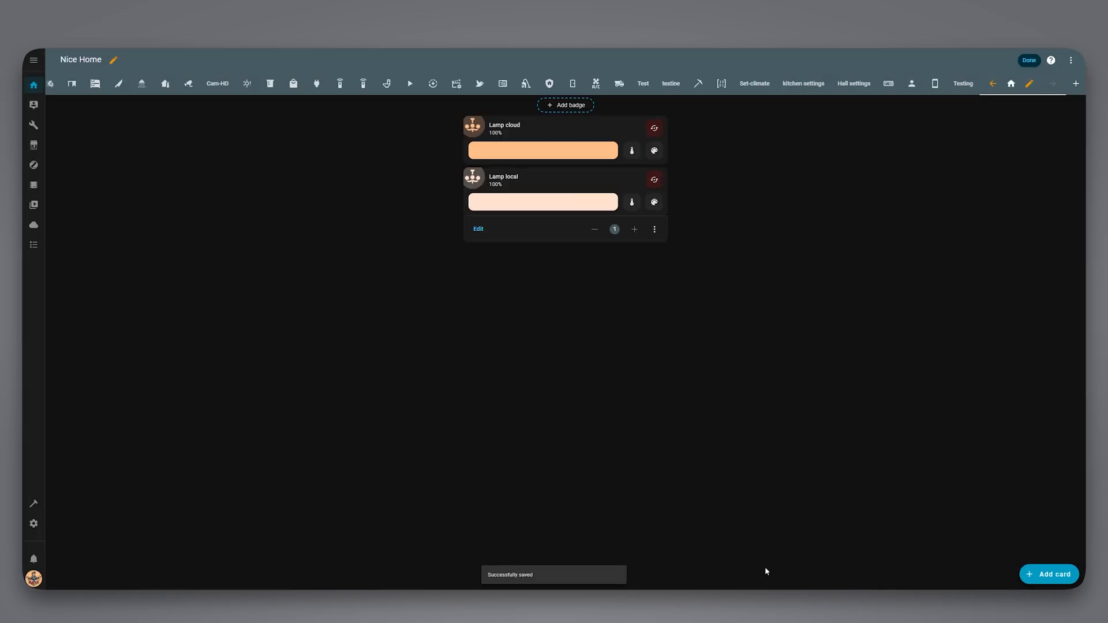
Leave dashboard edit mode and flip the toggle chip repeatedly to swap between Lamp cloud and Lamp local
left_click(1027, 60)
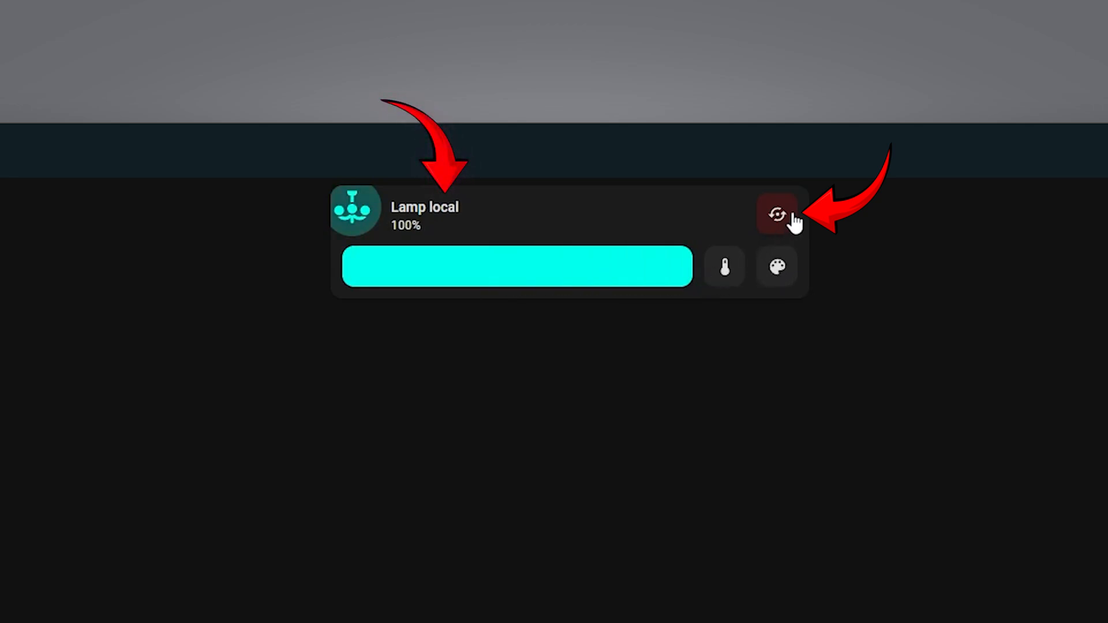
left_click(776, 214)
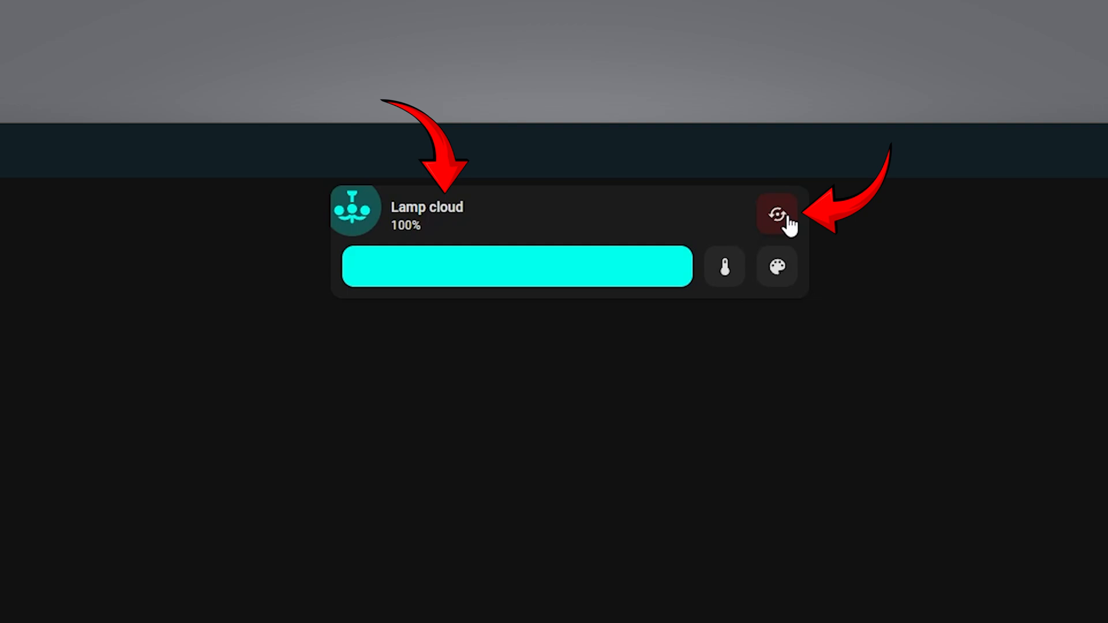
left_click(777, 215)
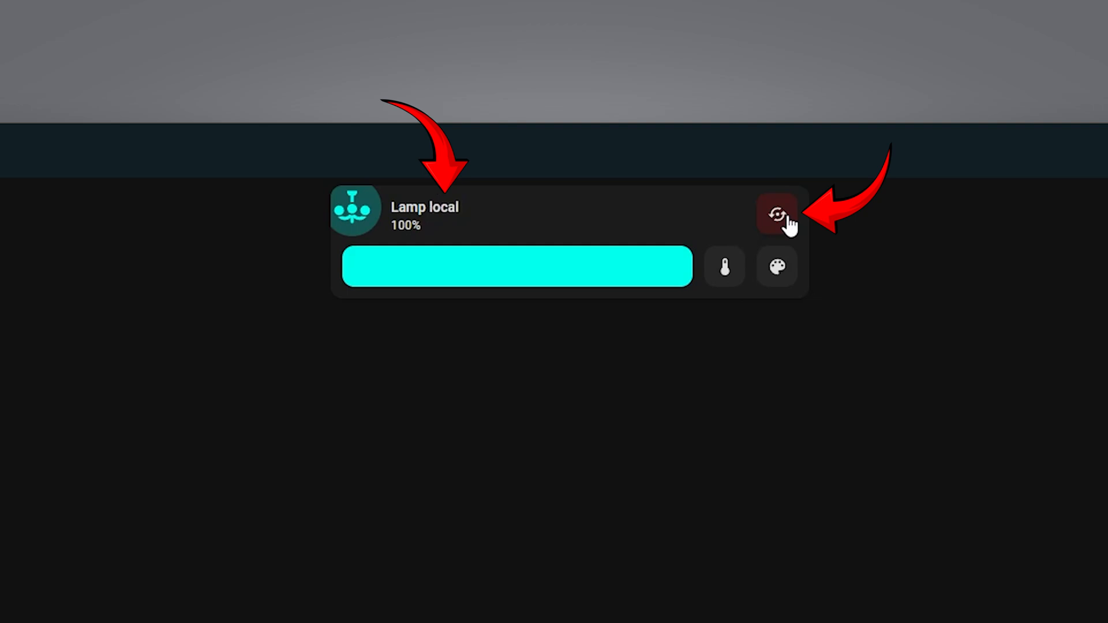
left_click(777, 214)
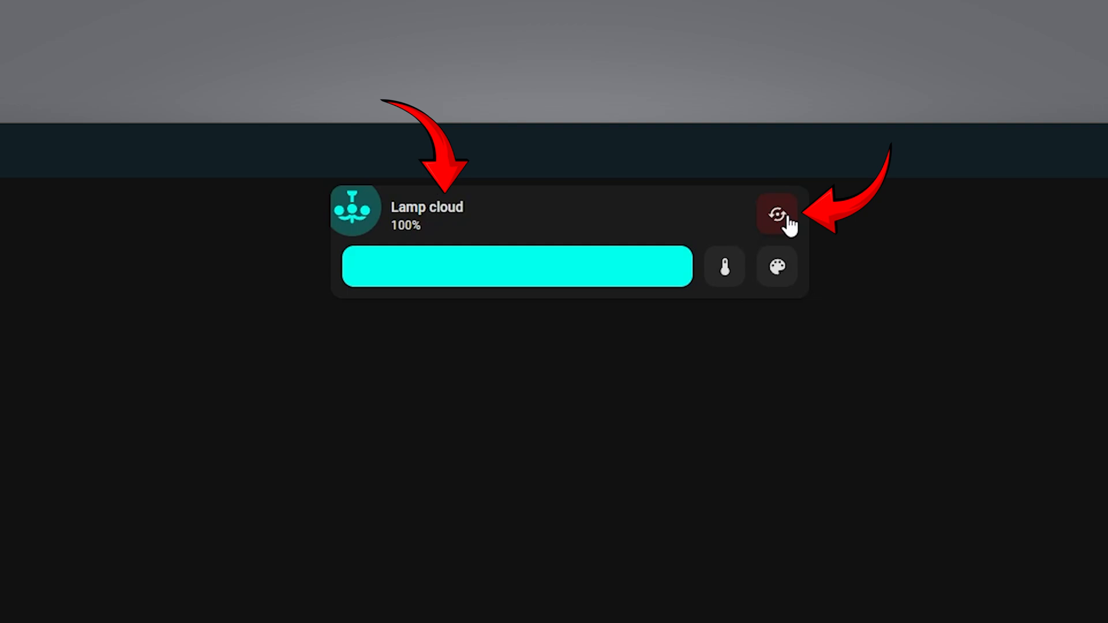
left_click(777, 214)
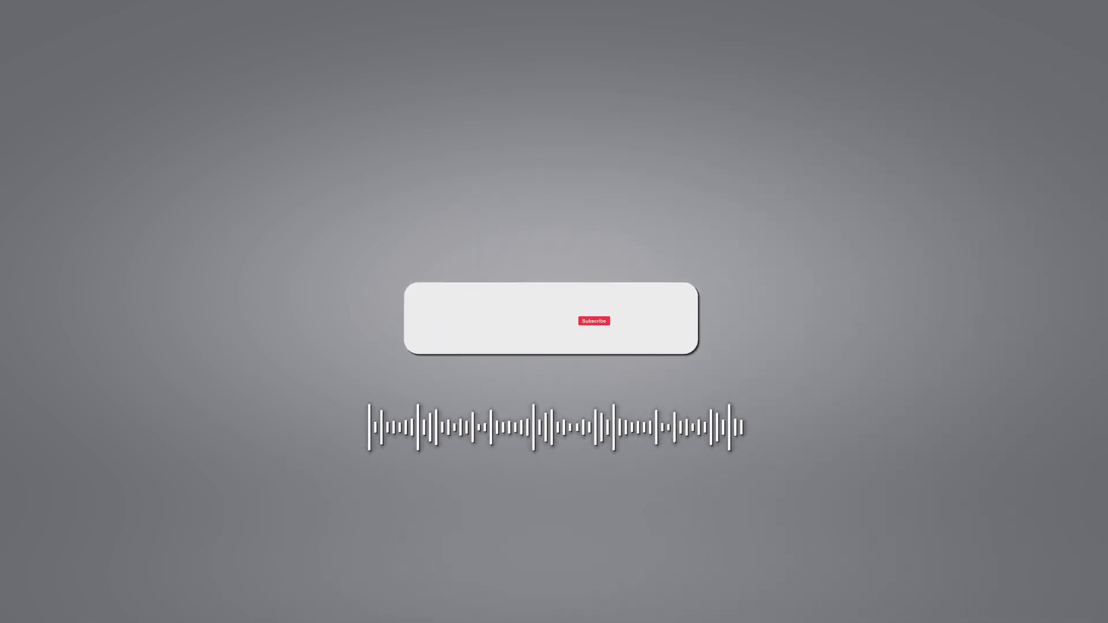